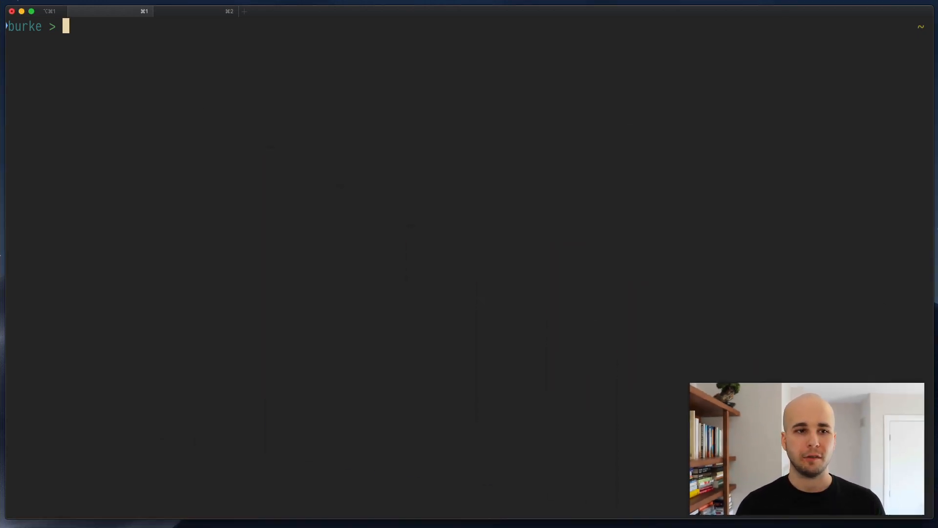
- Install solargraph 0.38.6 with nix-env -iA nixpkgs.solargraph
text(nix-env -iA nixpkgs)
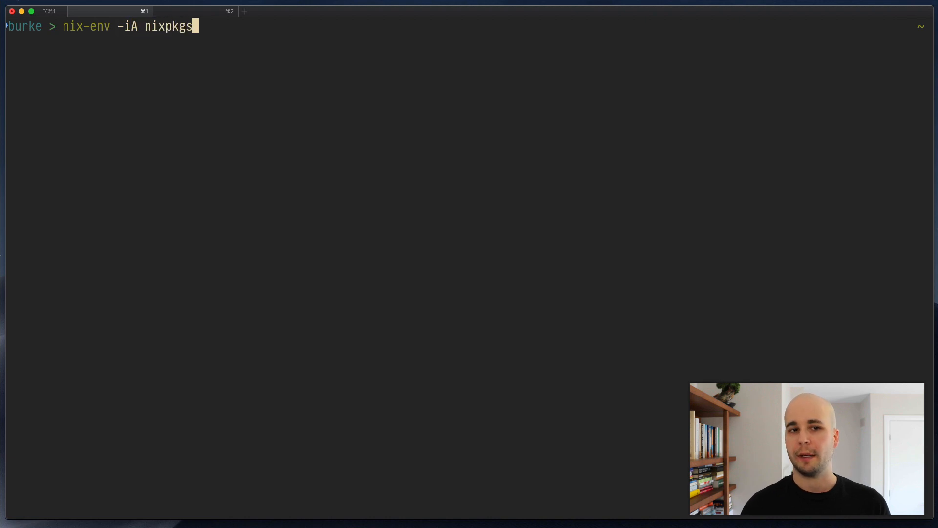
text(.solargraph)
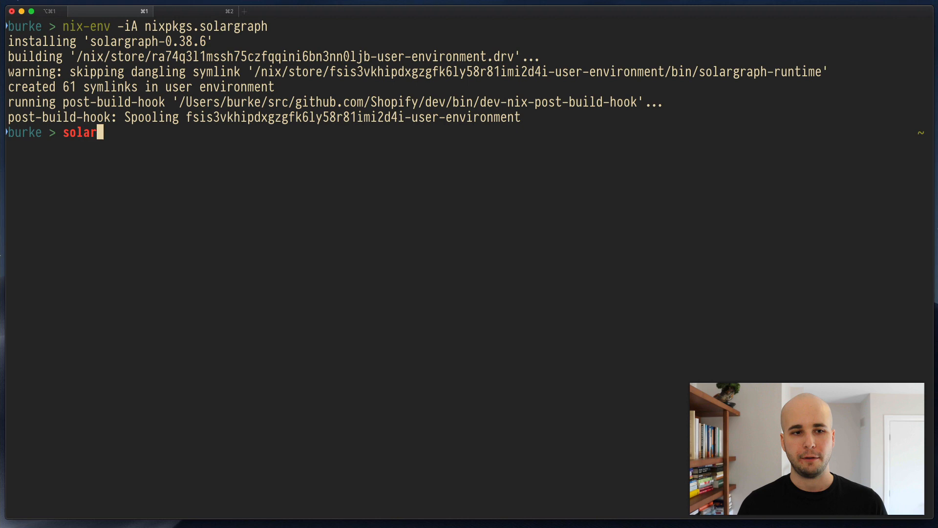
text(graph)
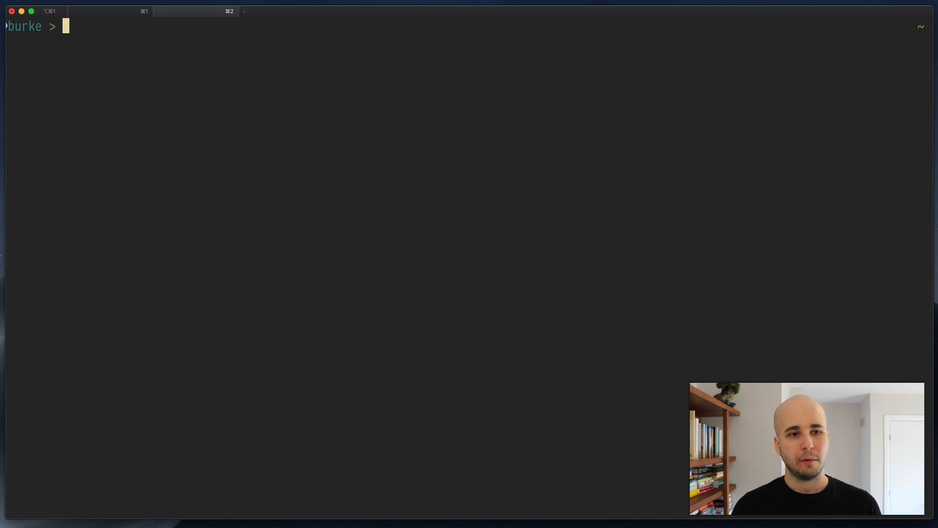
- Clone nixpkgs and search it with rg for bundlerApp packages
text(dev clone nix/o)
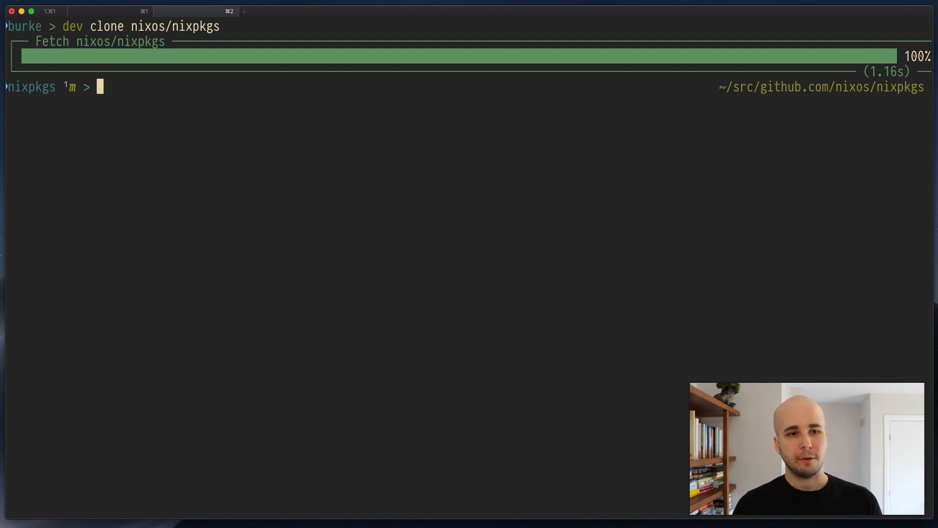
text(rg bun)
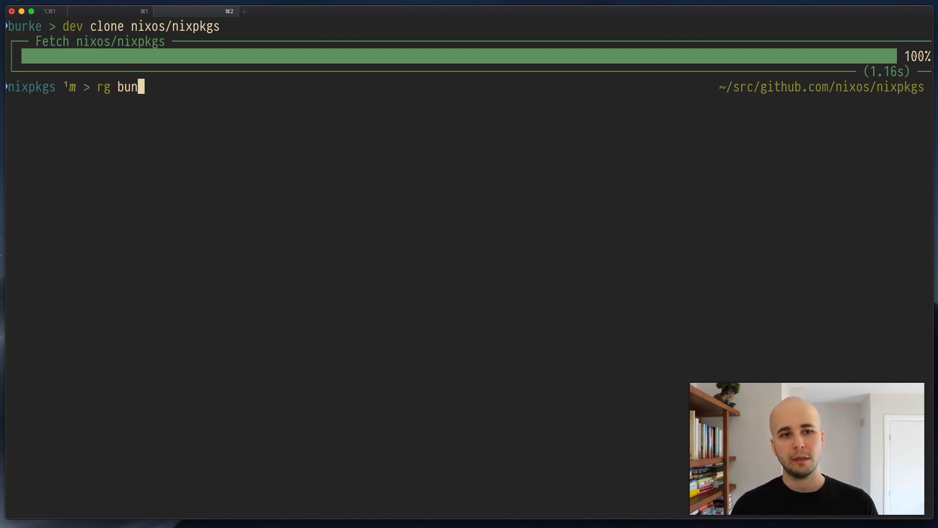
text(dlerApp)
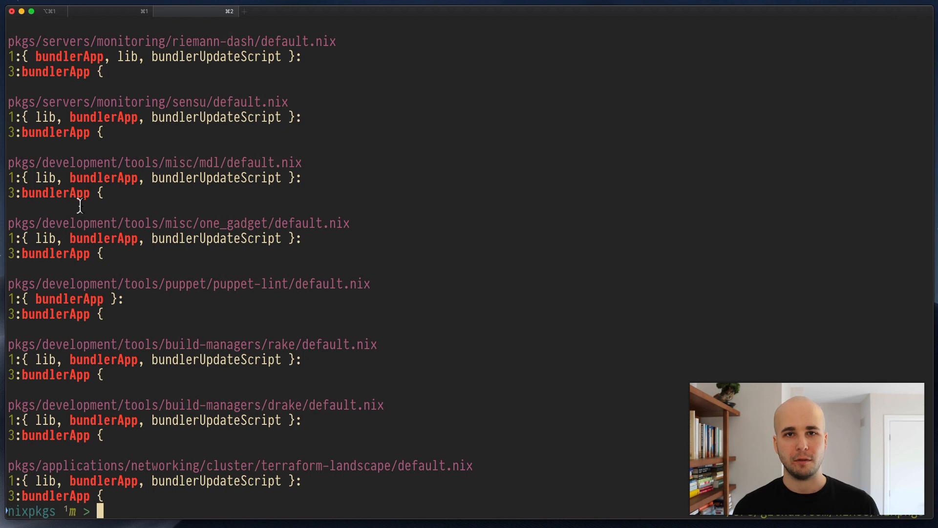
mouse_move(76, 193)
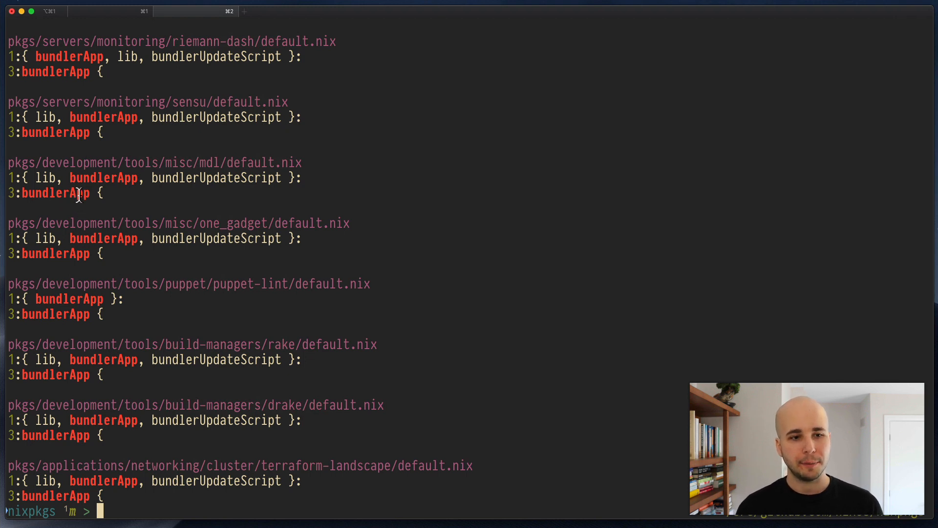
mouse_move(113, 301)
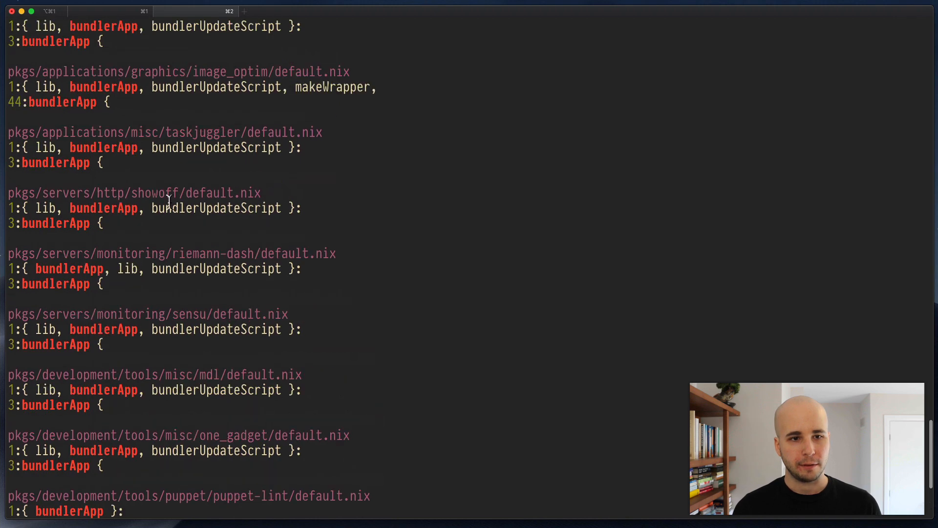
- Go into pkgs/servers/http/showoff and list its Gemfile, Gemfile.lock, default.nix and gemset.nix
double_click(134, 191)
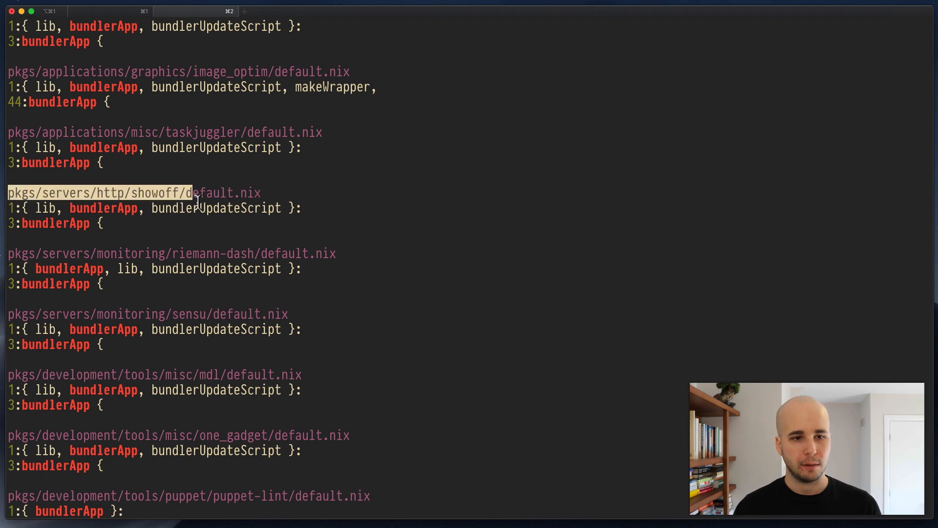
scroll(down, 3)
text(ls)
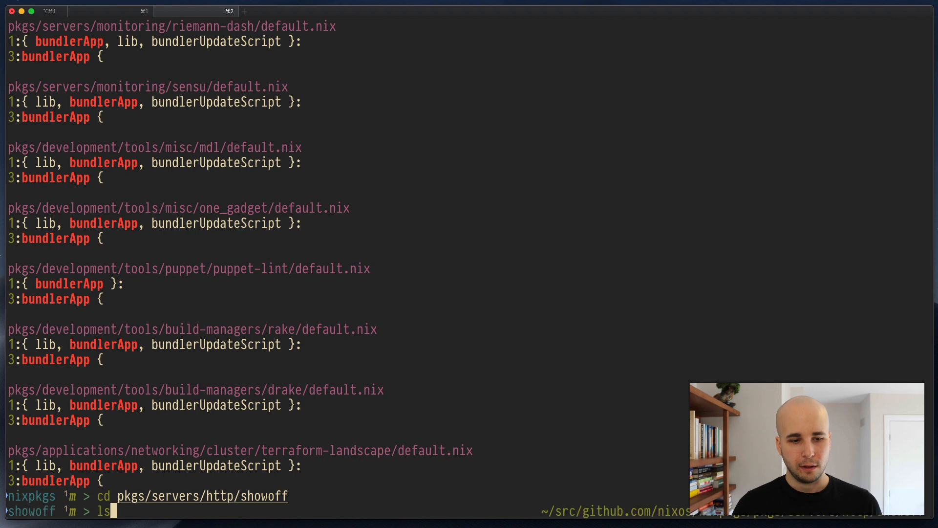
key(Return)
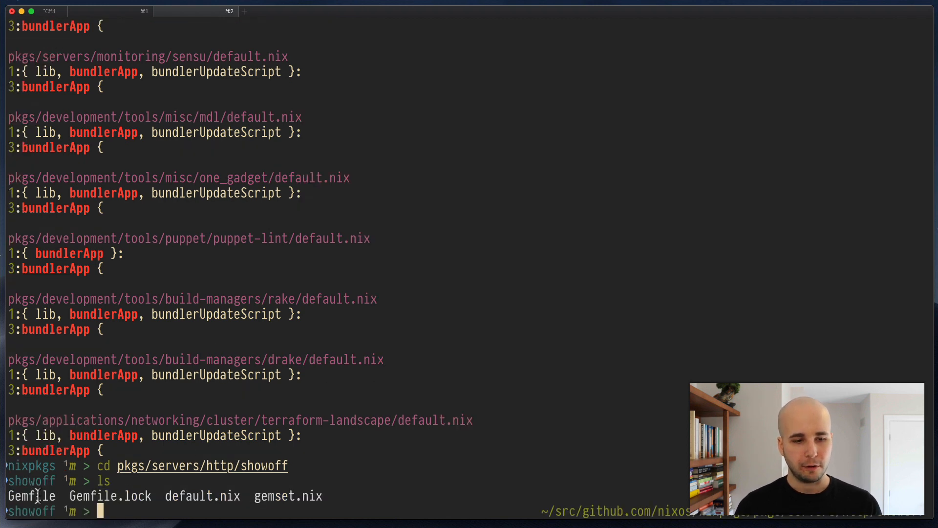
drag(9, 495, 240, 495)
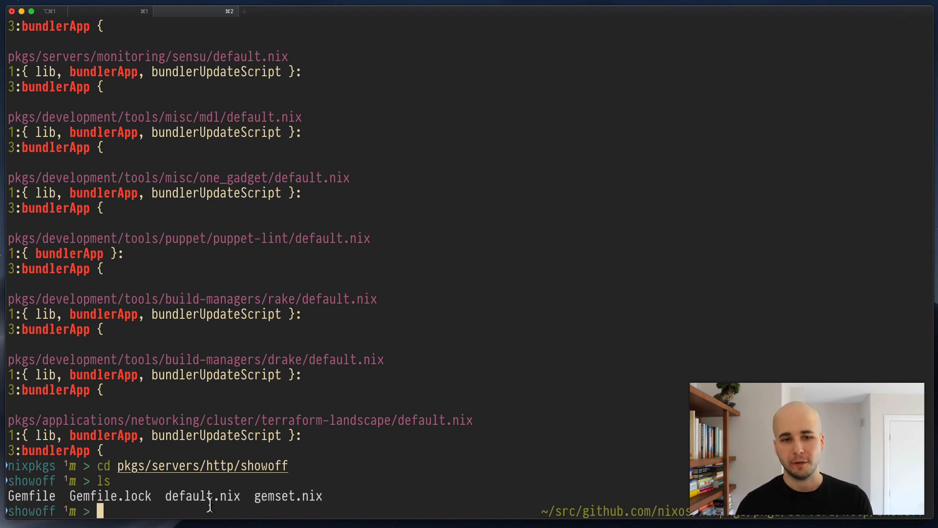
double_click(203, 496)
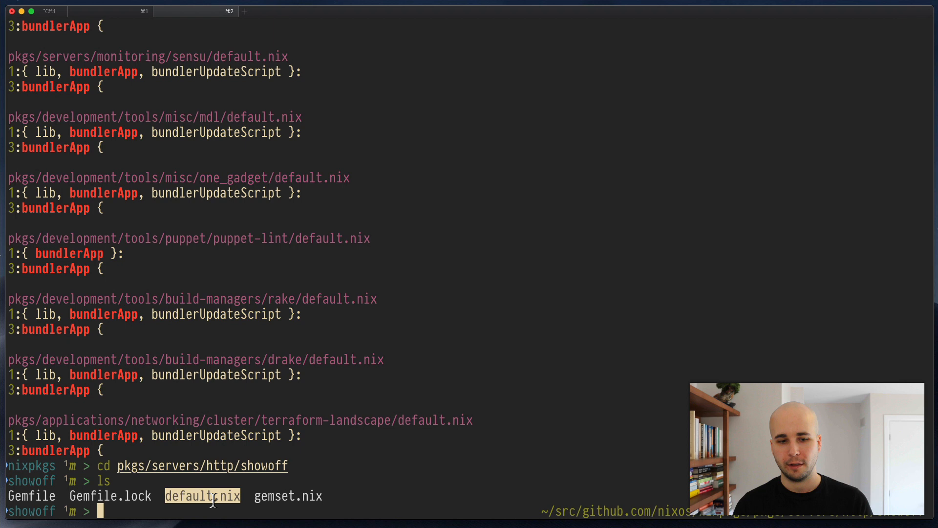
mouse_move(208, 507)
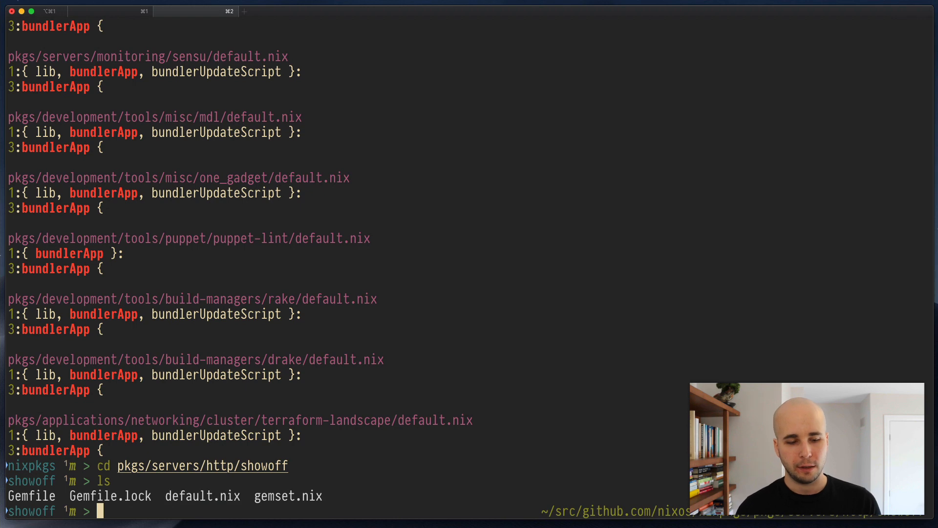
- Print showoff's default.nix with bat and inspect its gemdir setting
text(bat default.nix)
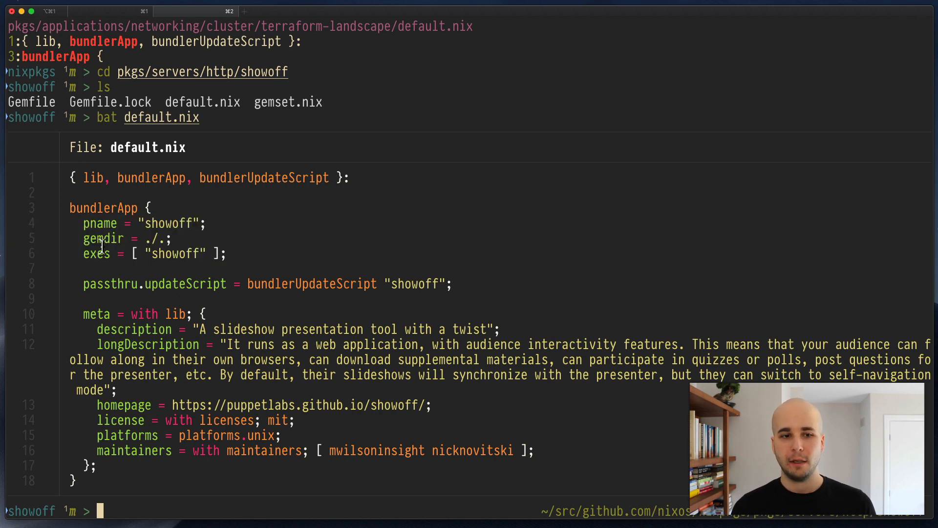
double_click(96, 253)
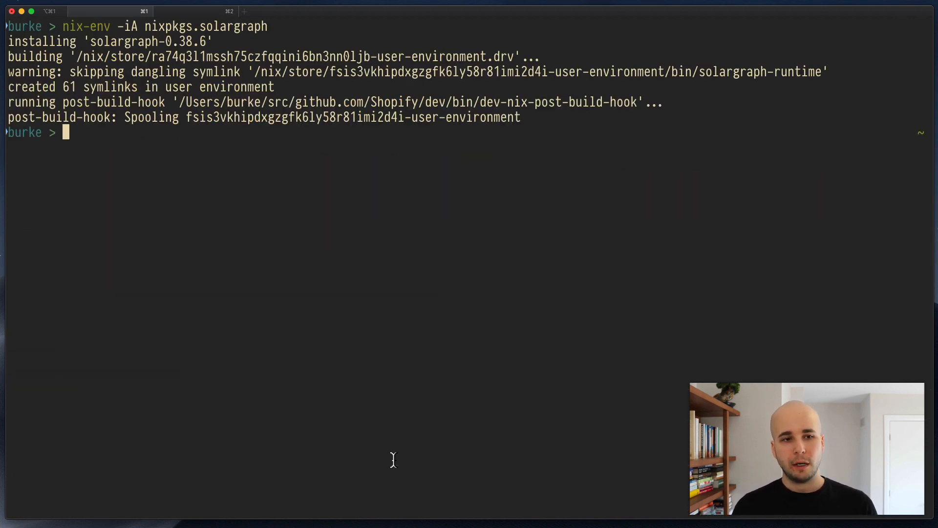
- Clone dev, enter misc/nixpkgs-overlay and open default.nix in vim
text(dev clone dev)
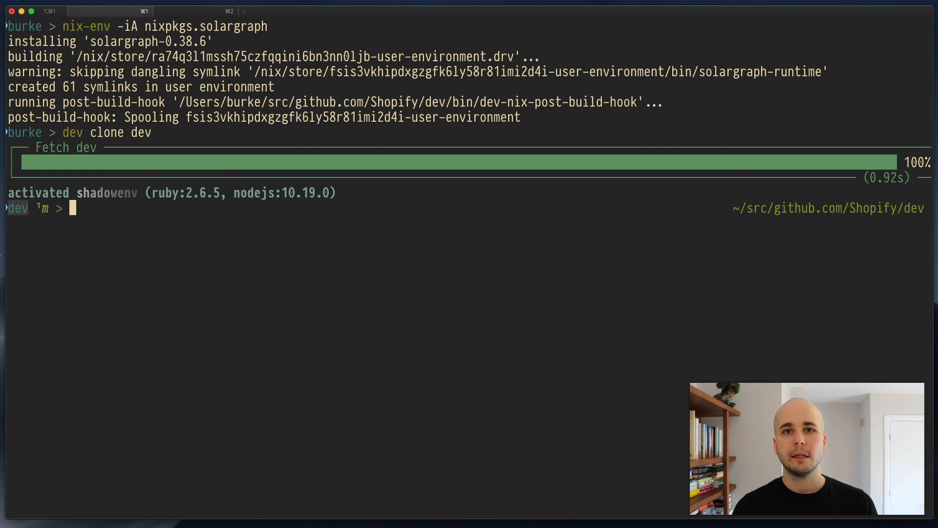
text(cd mi)
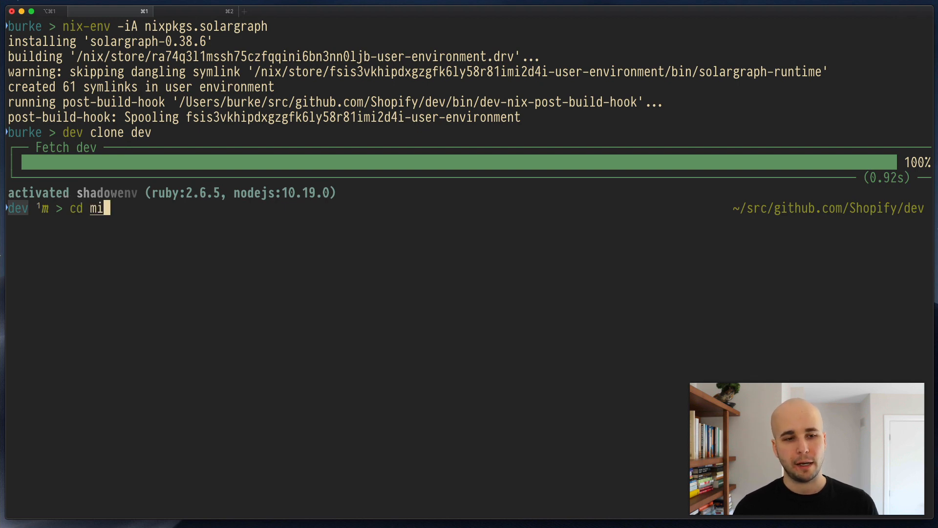
text(sc/nixpkgs-overlay)
text(ls)
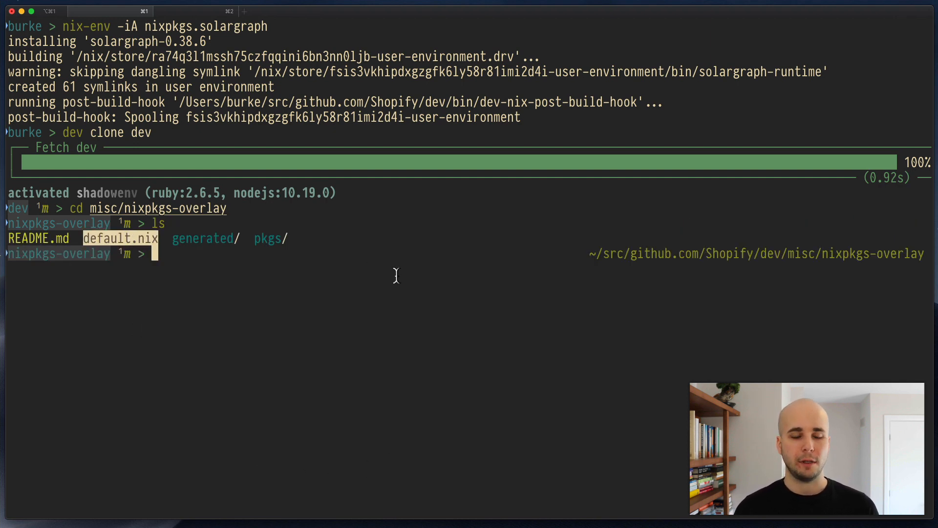
text(vim default.nix)
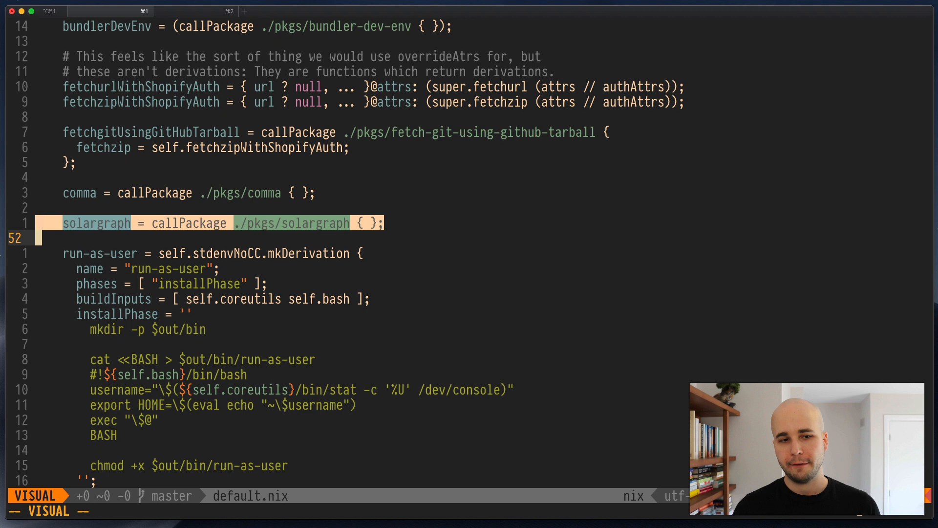
- Add `debase = callPackage ./pkgs/debase { };` below the solargraph line in default.nix
key(Escape)
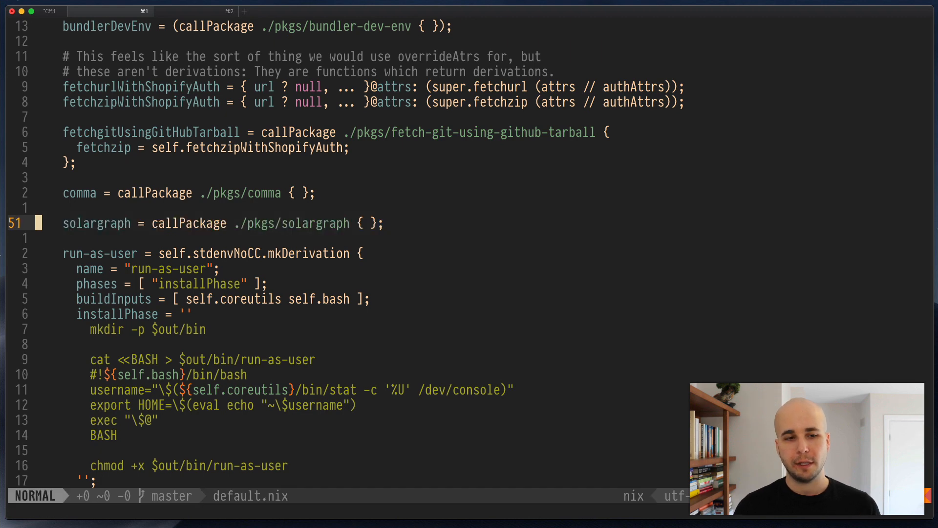
key(V)
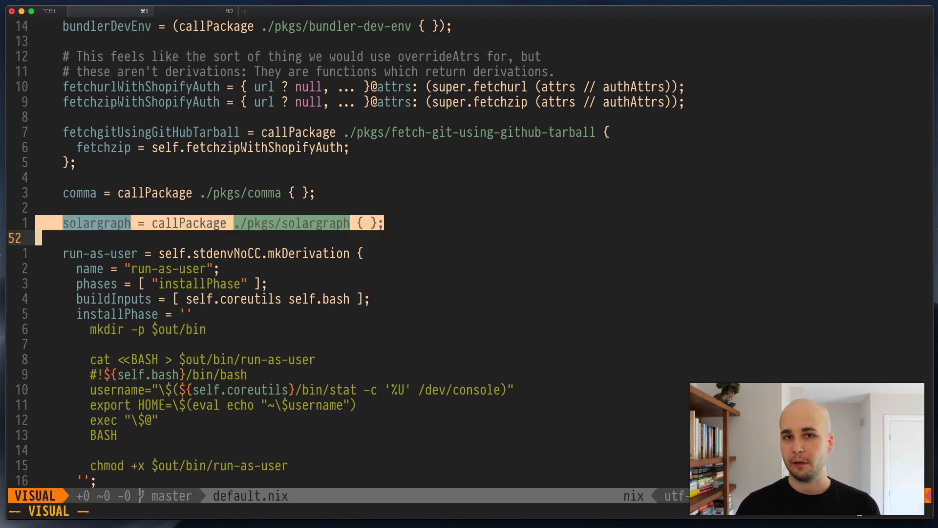
key(Escape)
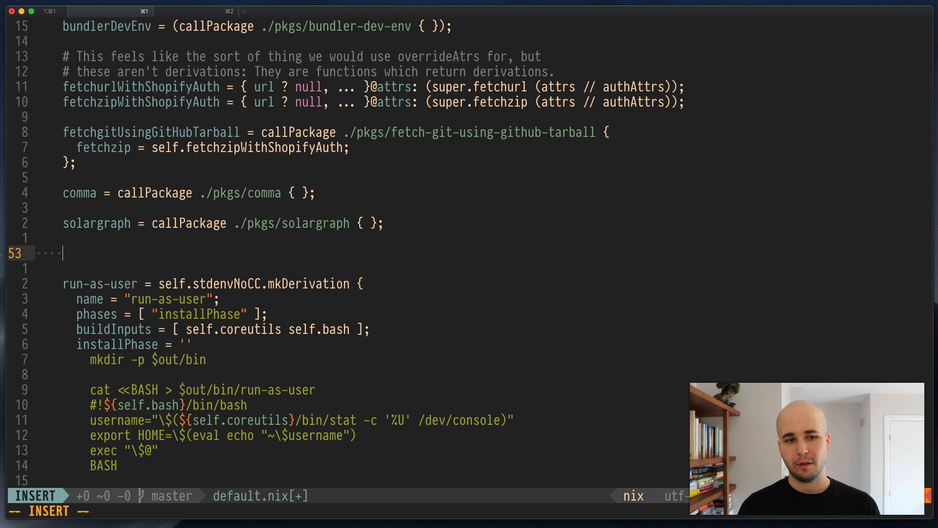
text(debase = callPa)
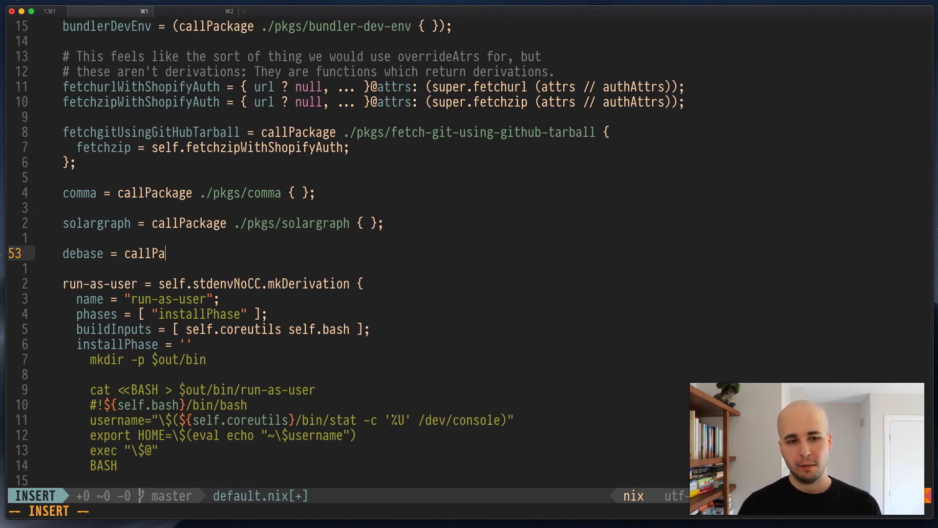
text(ckage ./)
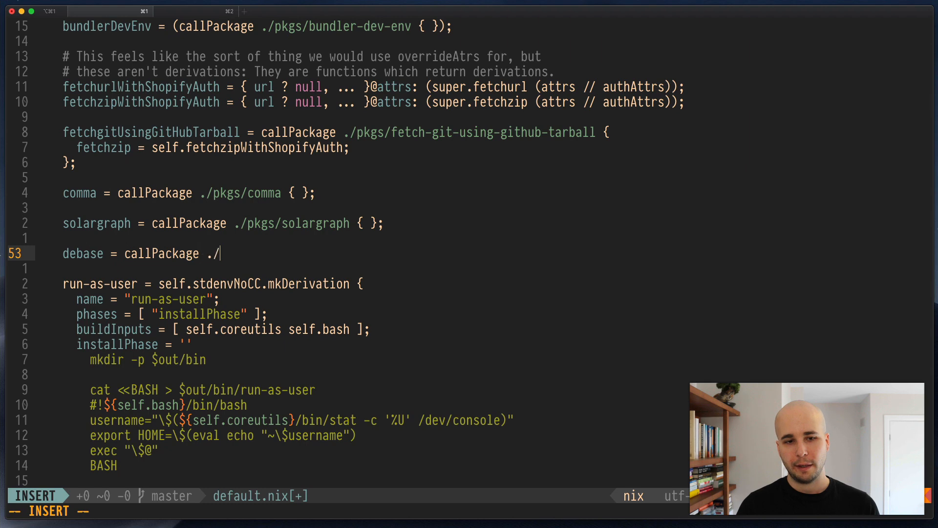
text(pkgs/debase { };)
text(up)
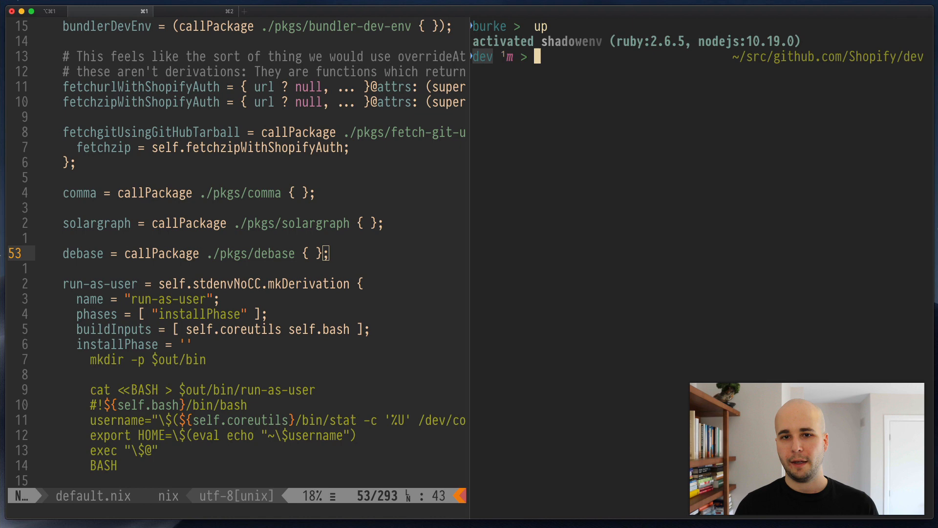
- Create the pkgs/debase directory and cd into it
text(cd misc/nixpkgs-overlay)
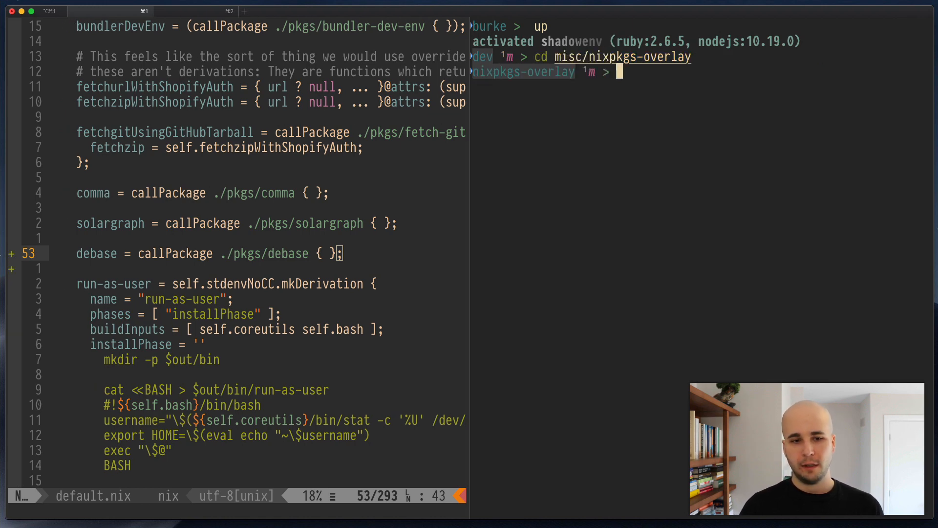
text(mkdir debase)
text(cd p)
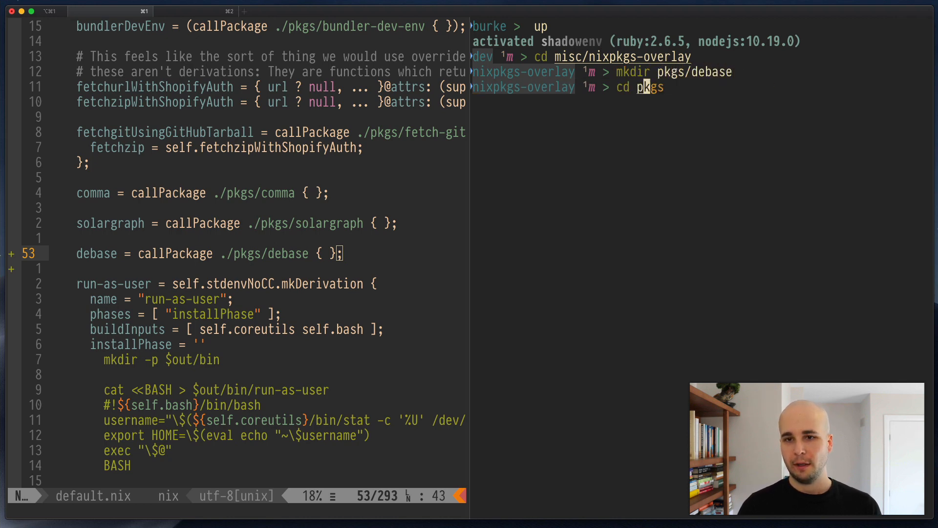
key(Enter)
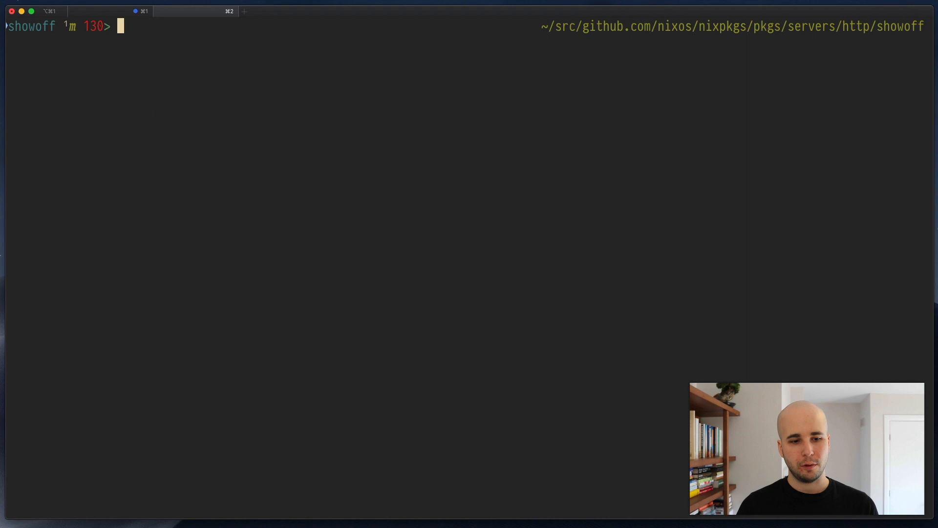
text(ls)
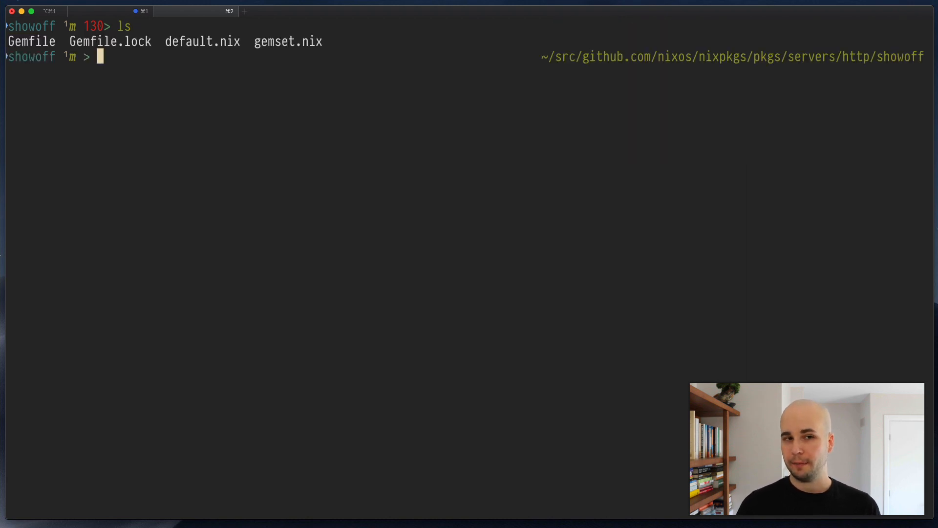
text(bat Gemfile)
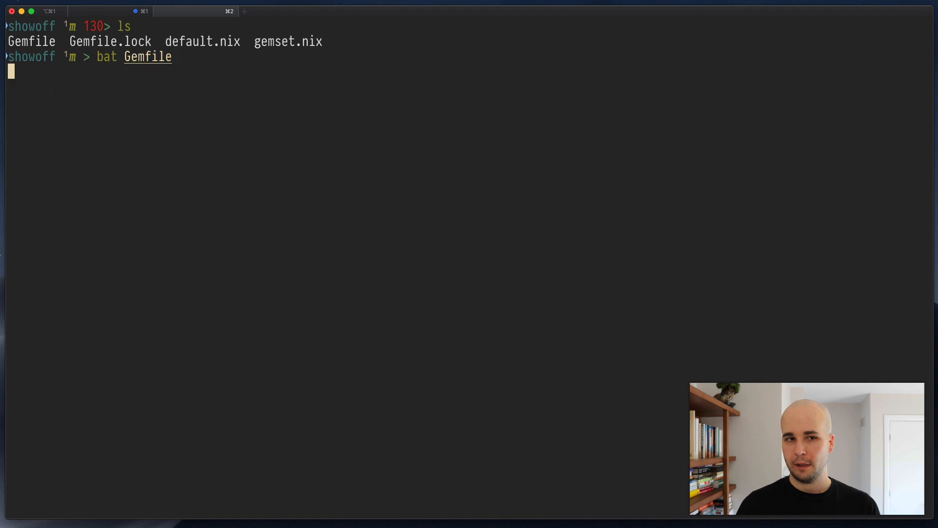
key(Return)
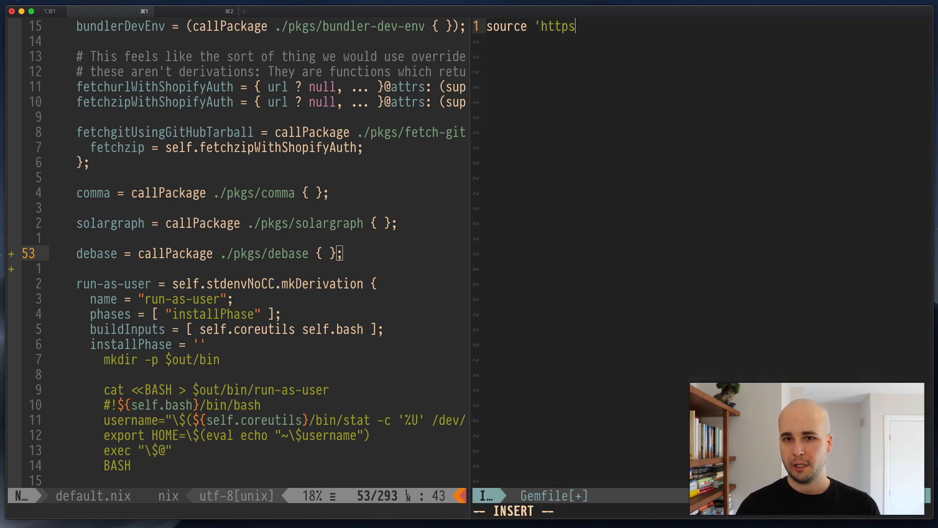
text(://rubygesm)
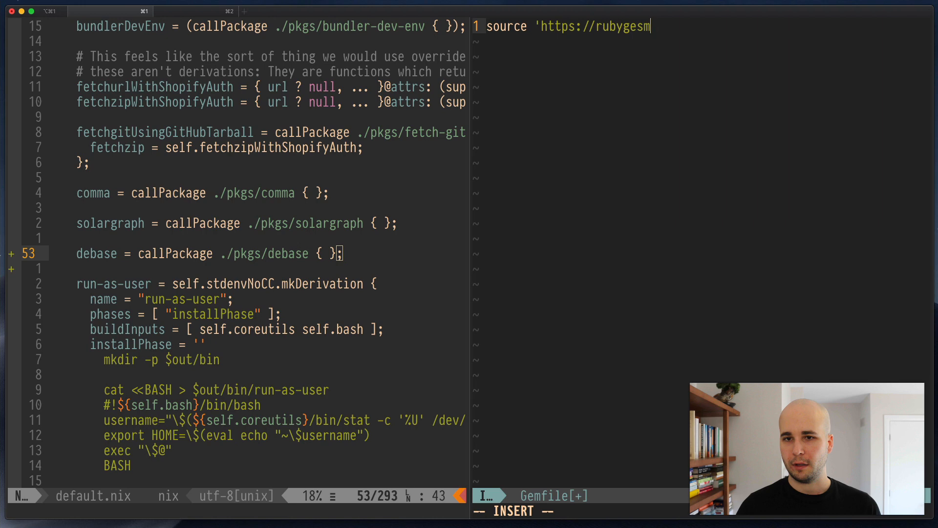
text(.org')
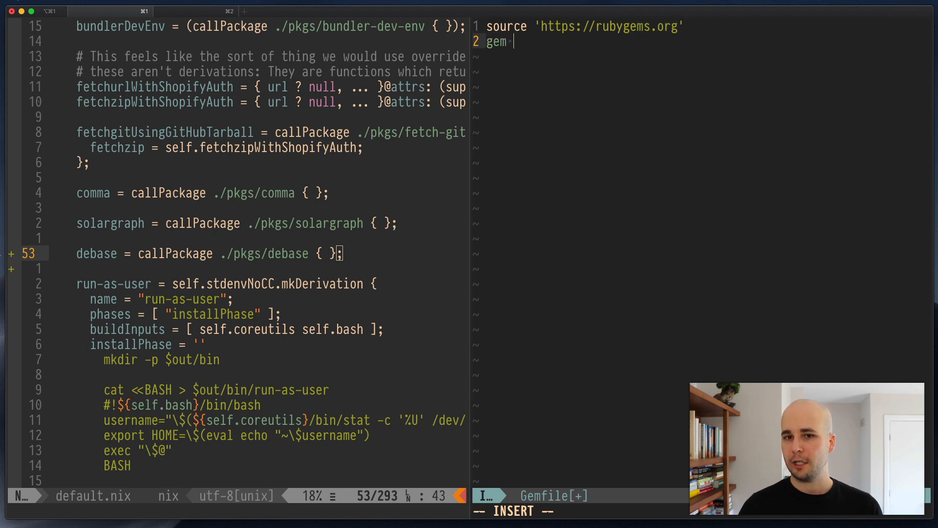
text("debase")
text(bundle lock)
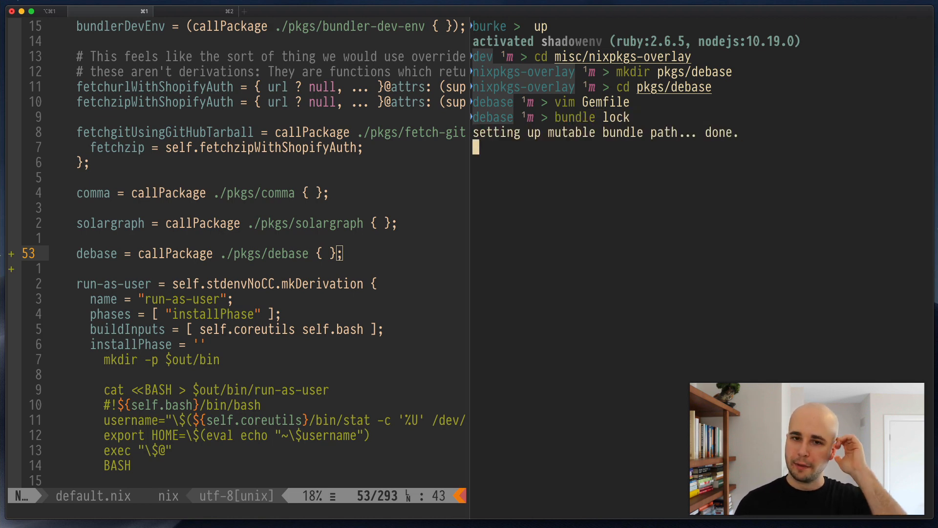
text(ls)
text(bat gemset.nix)
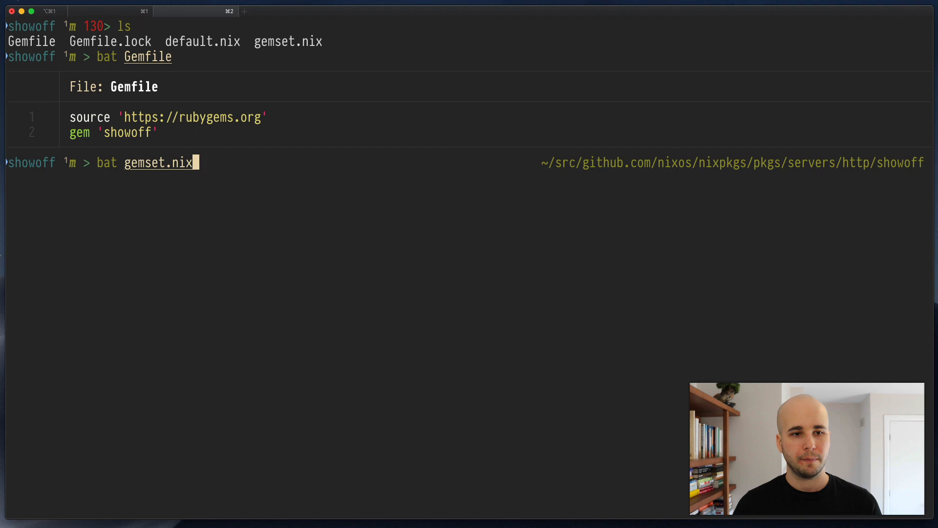
- Scroll through showoff's gemset.nix, noting the json gem's sha256 hash
key(enter)
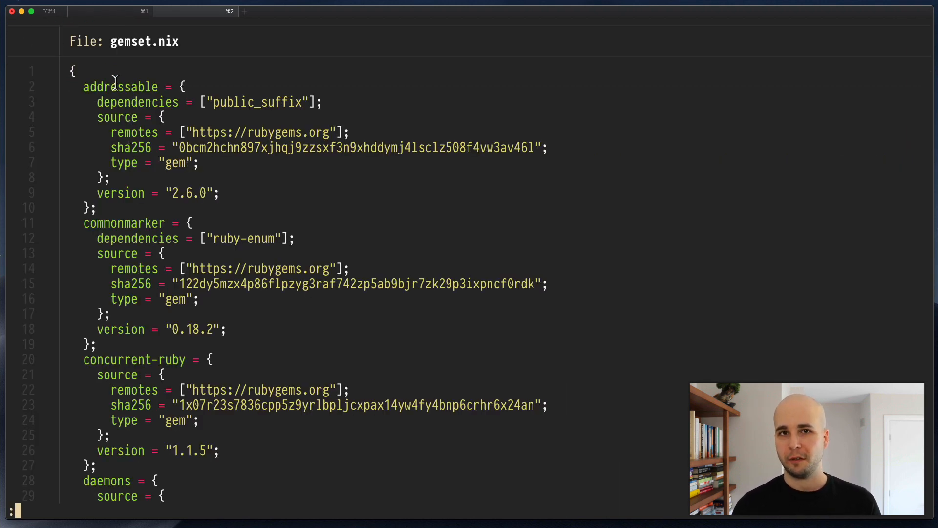
right_click(114, 87)
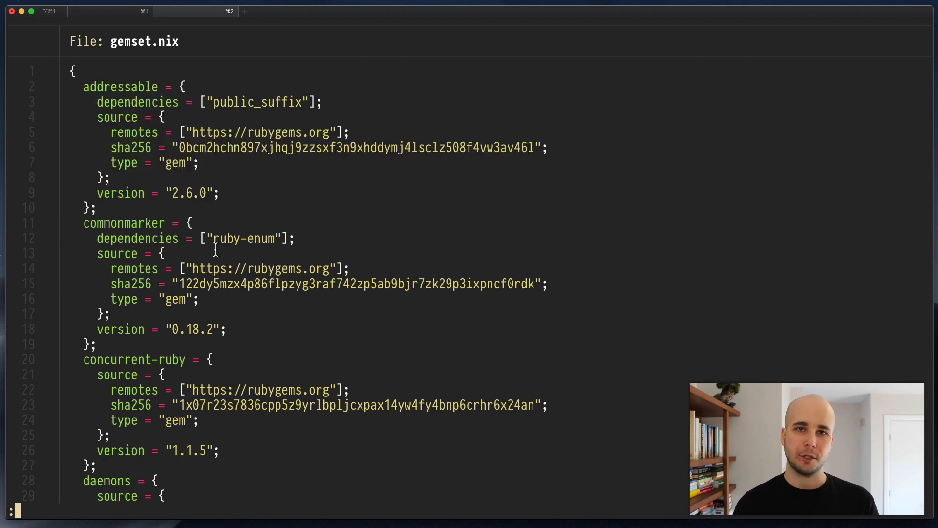
scroll(down, 3)
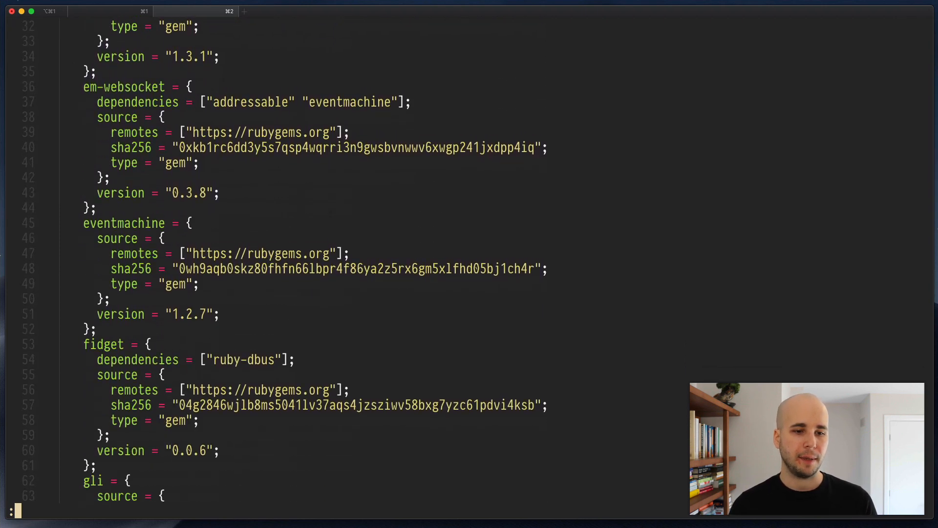
scroll(down, 3)
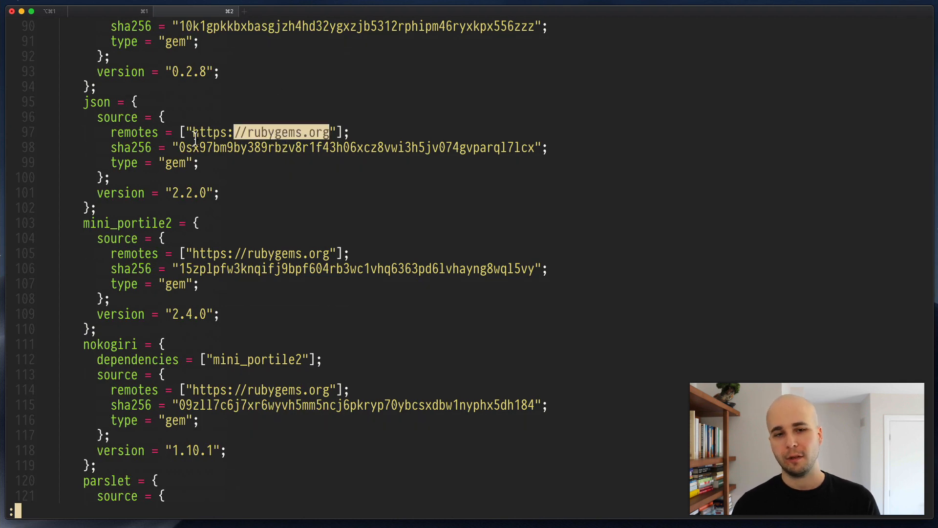
double_click(209, 133)
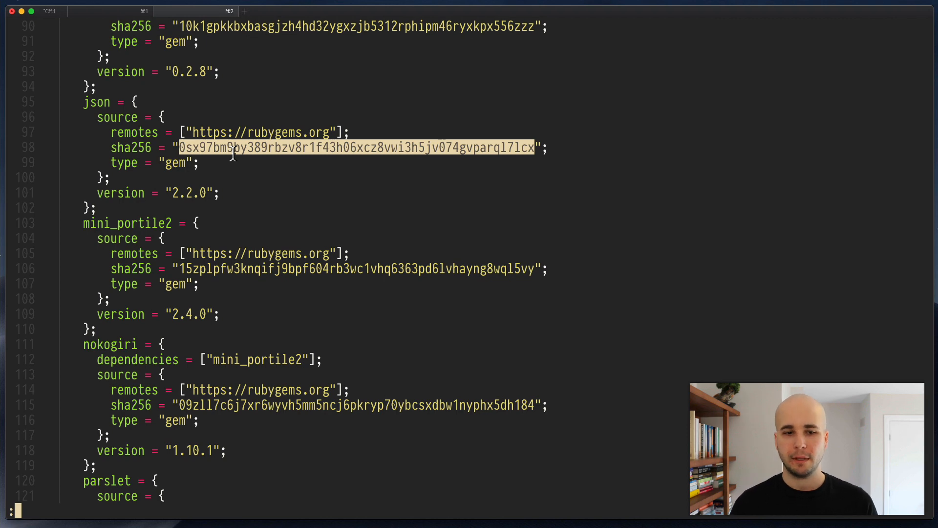
scroll(down, 3)
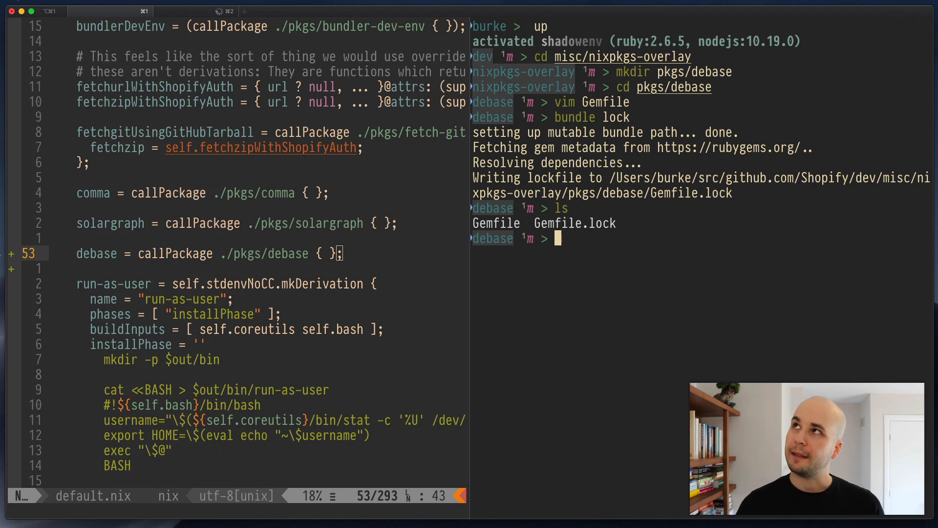
- Generate gemset.nix with bundix and confirm it lists debase 0.2.4.1 and debase-ruby_core_source 0.10.9
text(nix-env -e debase)
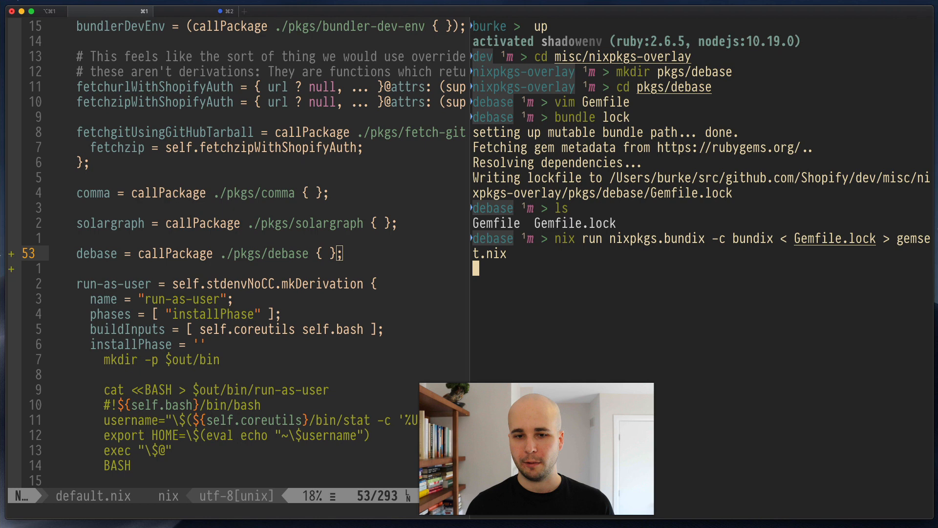
text(ls)
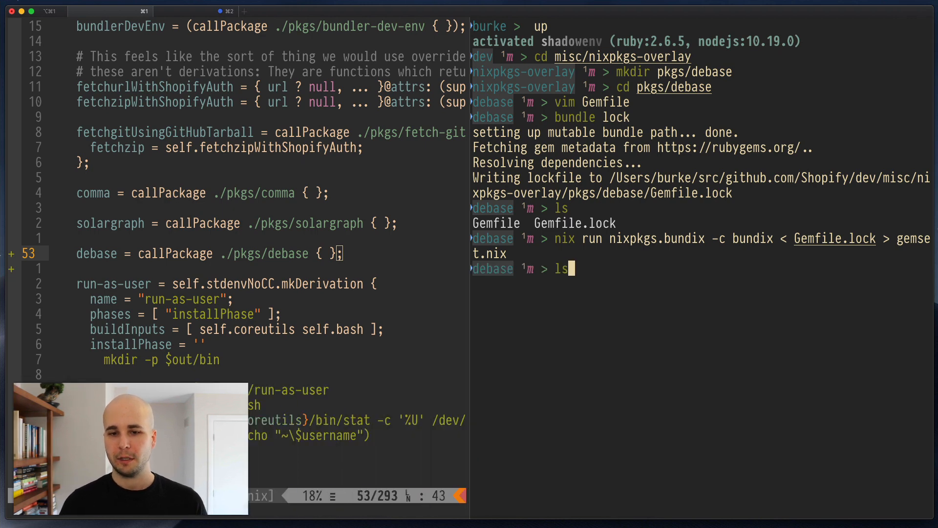
text(cat gemset.nix)
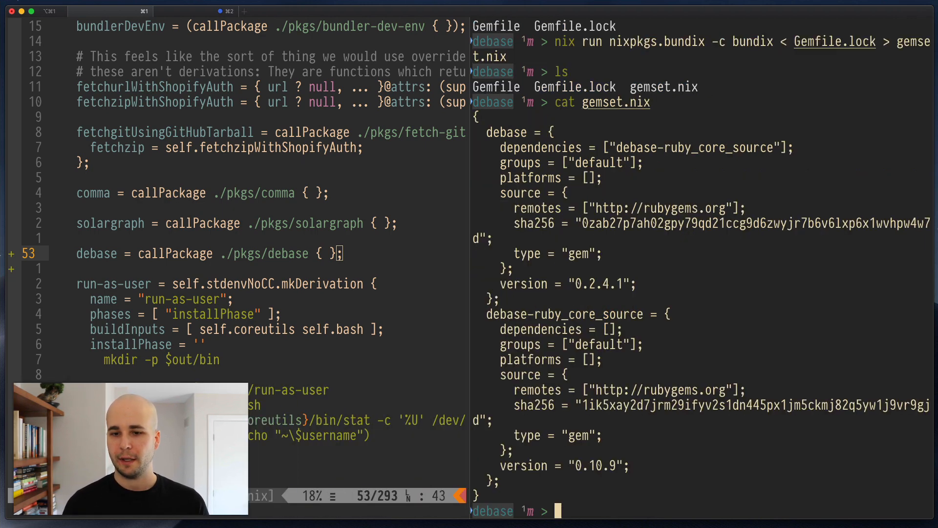
click(530, 133)
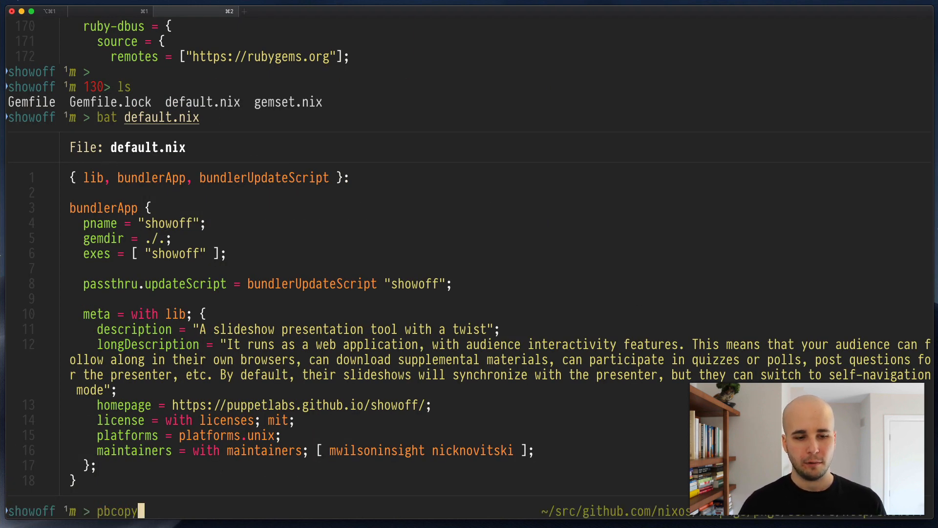
- Paste showoff's bundlerApp definition into pkgs/debase/default.nix and begin renaming pname to debase
text(<default.ni)
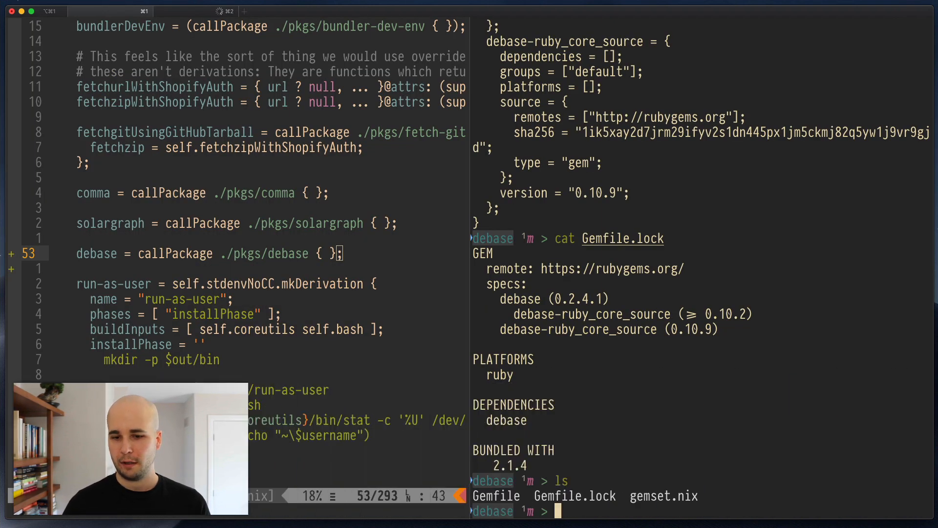
text(pbpaste .shadowenv.d/750_dev_nix.lisp)
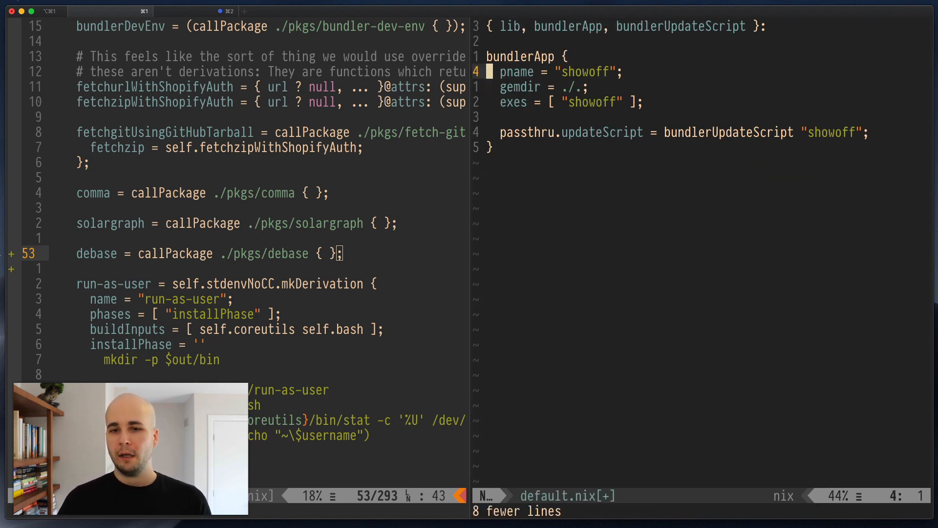
text(deb)
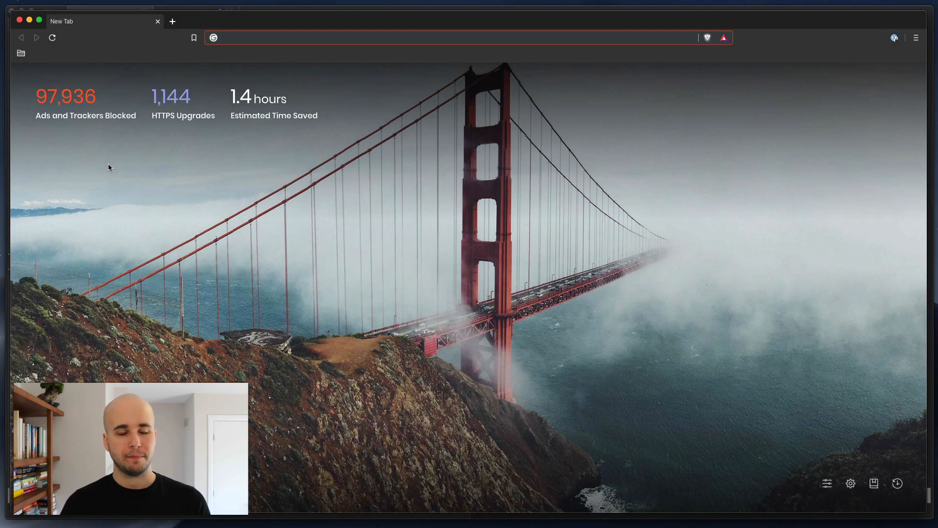
- Find the executables declared in denofevil/debase's debase.gemspec on GitHub
text(debase)
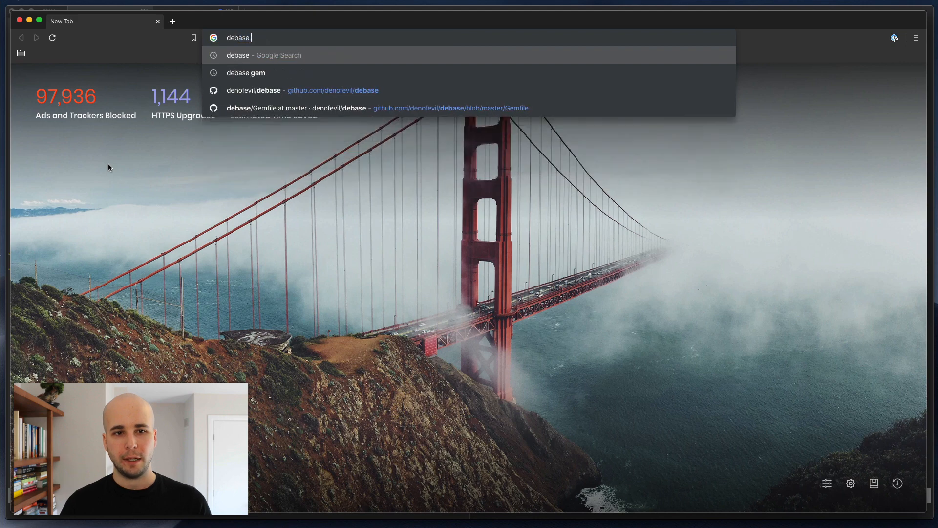
click(246, 72)
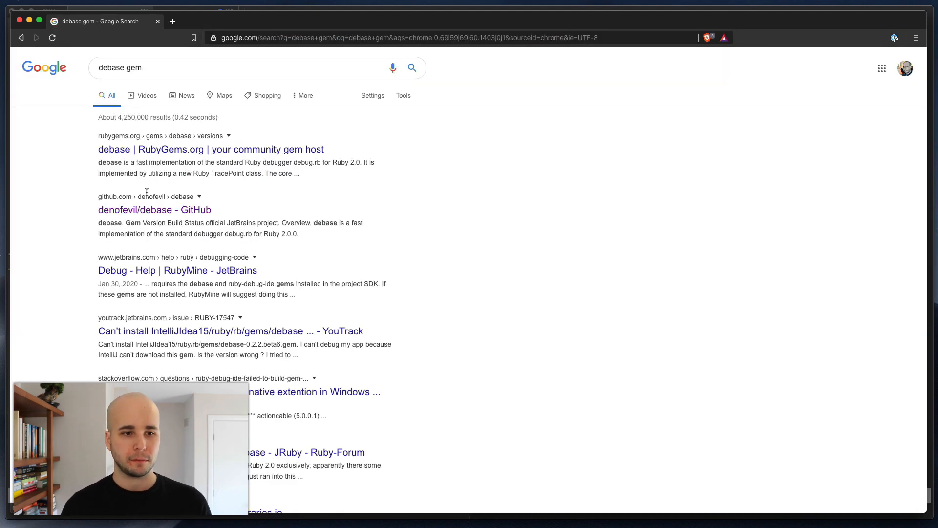
click(155, 210)
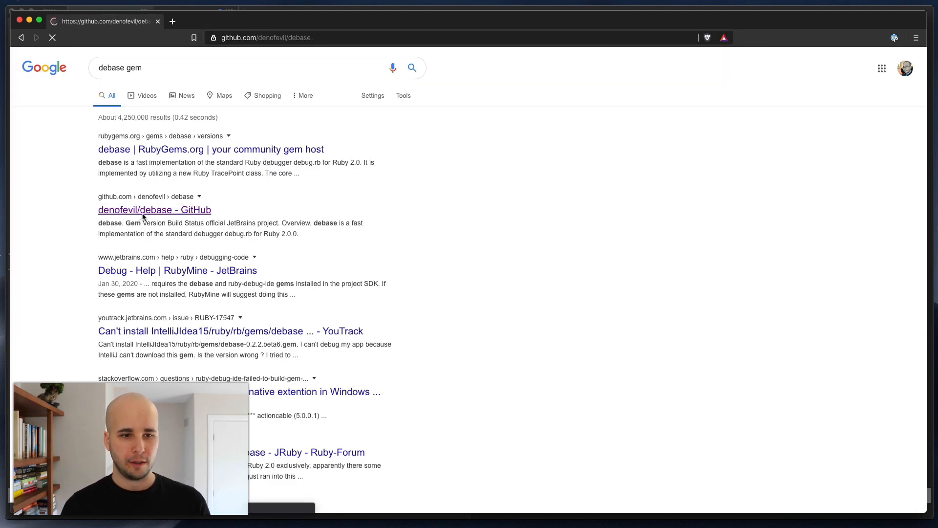
click(155, 209)
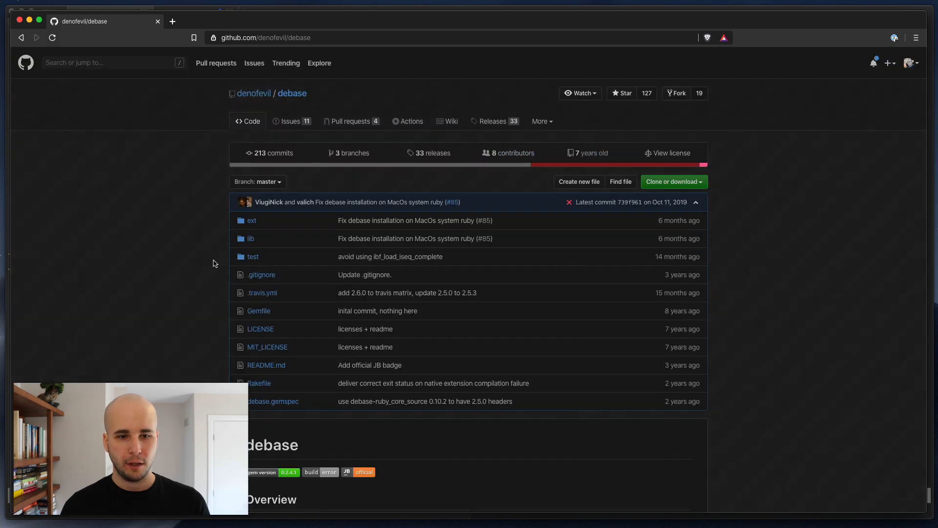
click(272, 400)
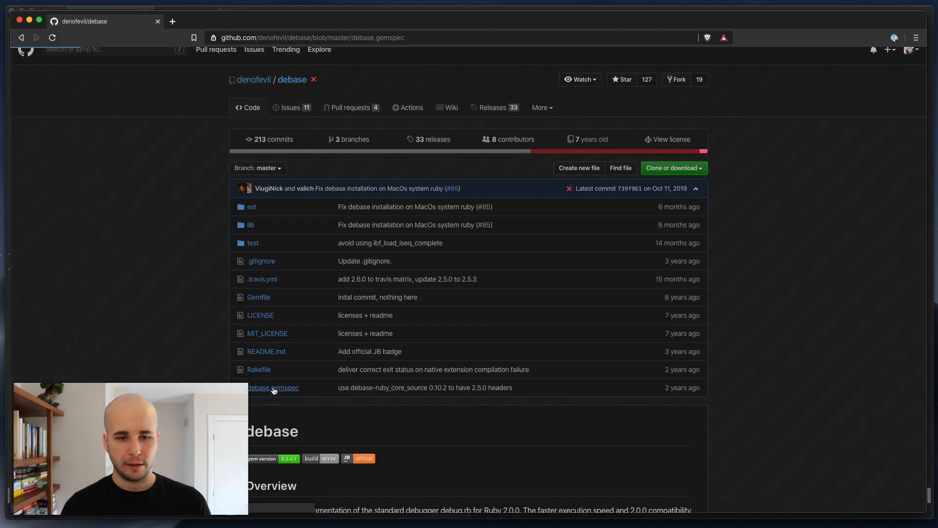
click(273, 387)
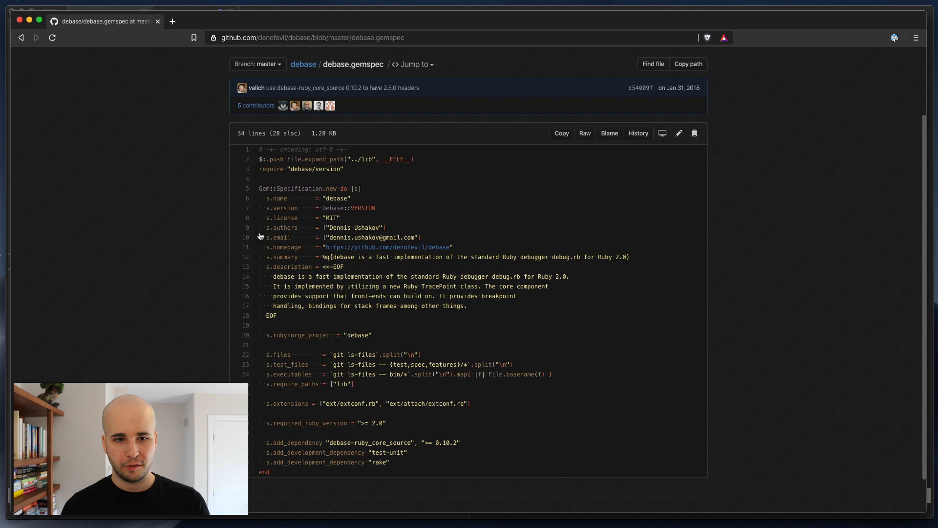
text(executabl)
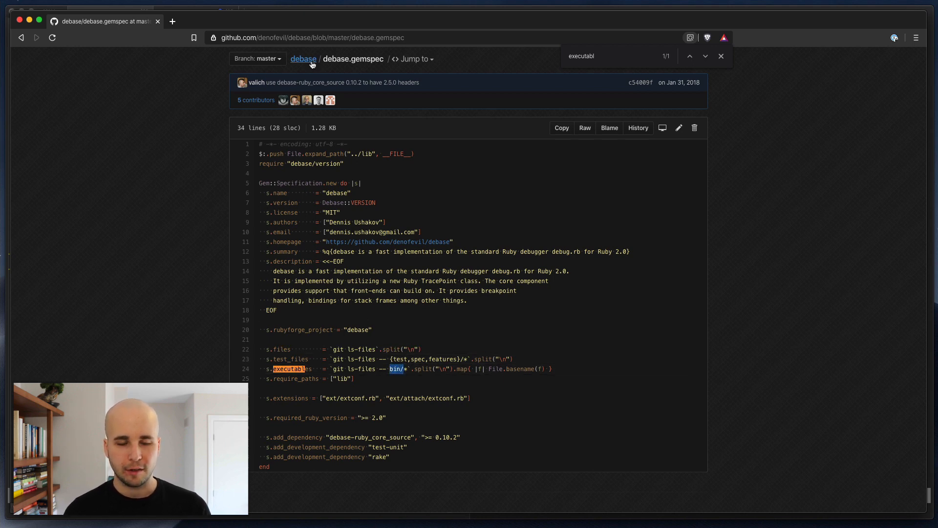
click(302, 59)
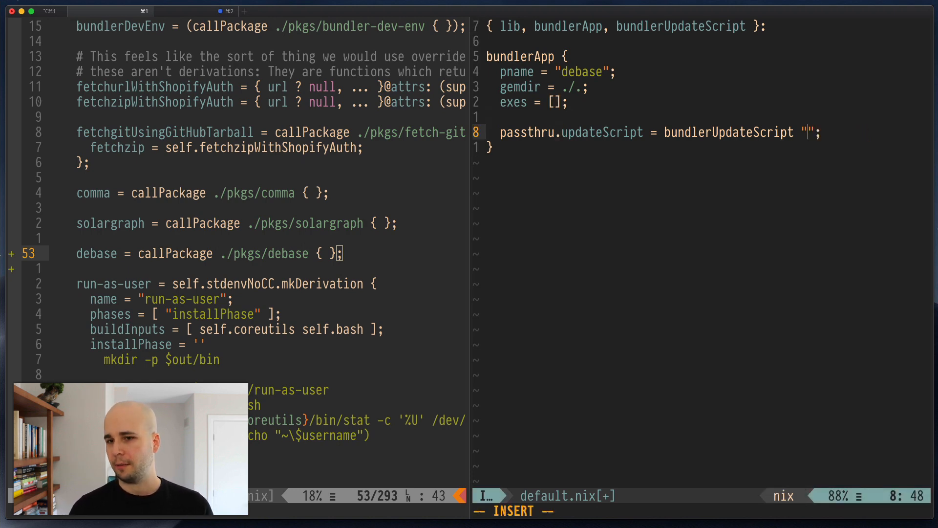
- Set updateScript to "debase", save, then check git status and git diff default.nix
text(debase)
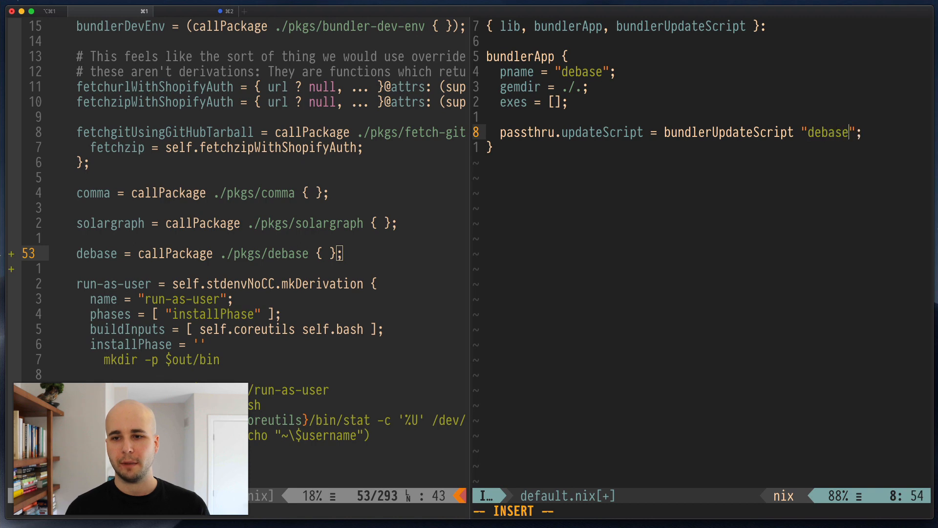
key(Escape)
text(ls)
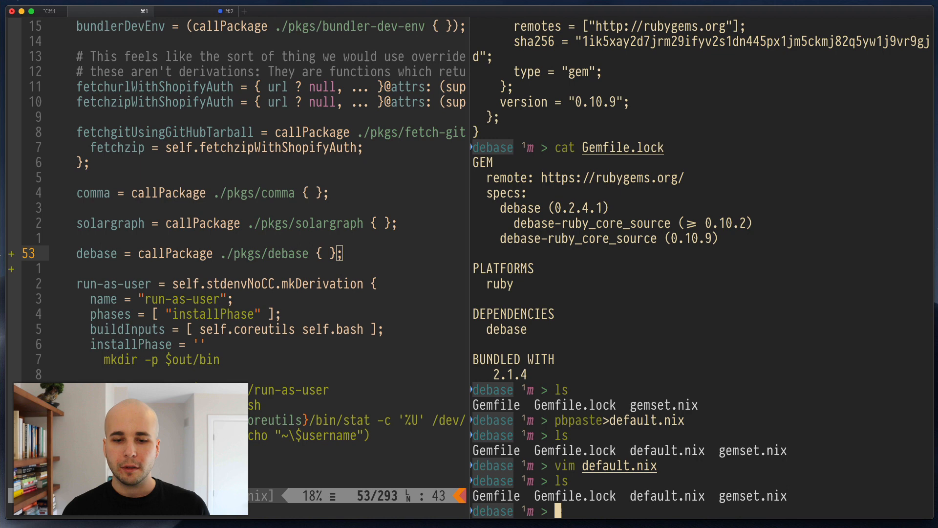
text(uu)
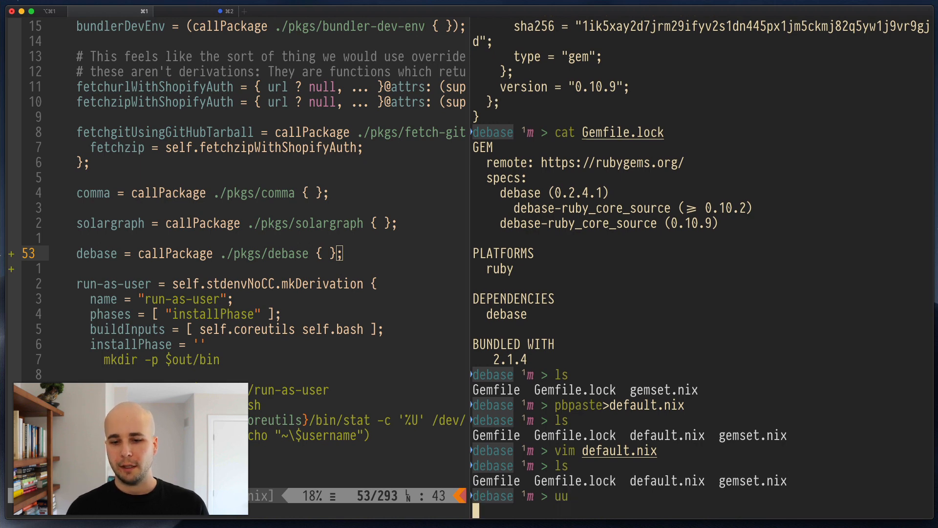
text(git stash show)
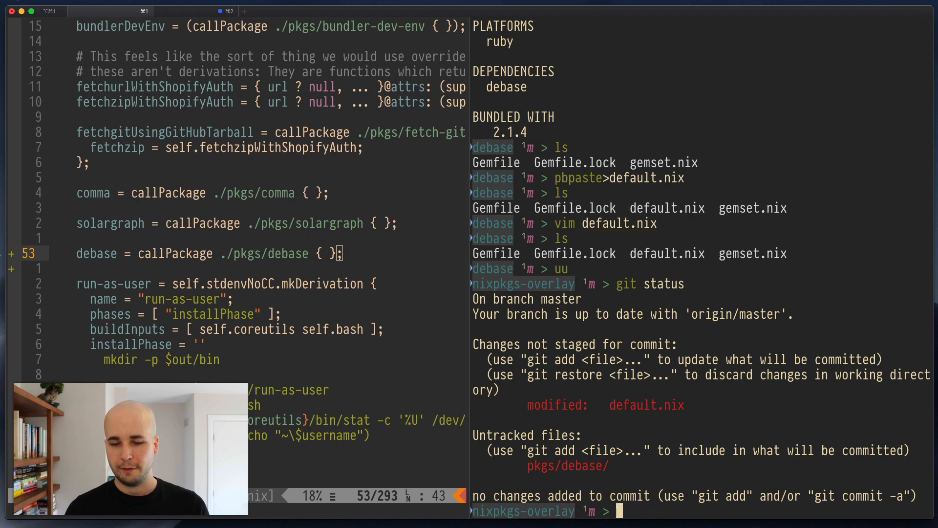
text(git status)
text(git diff default.nix)
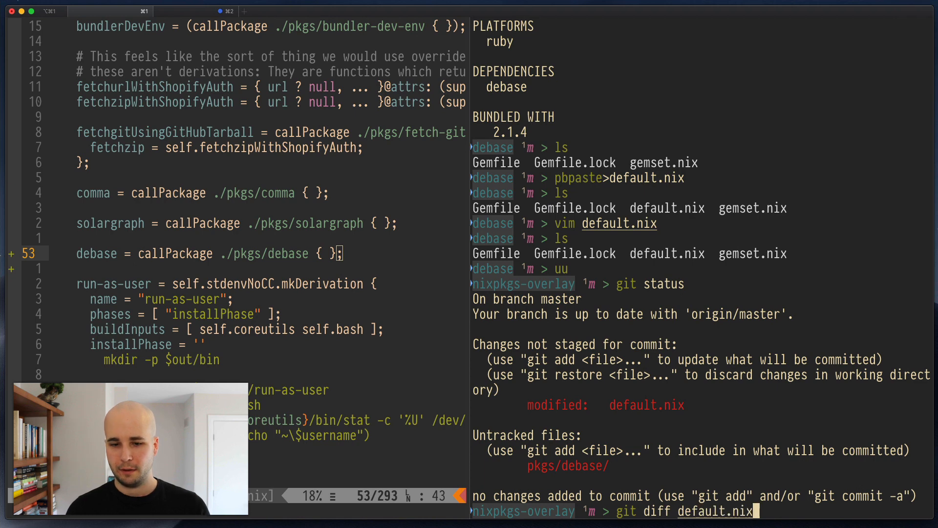
key(Return)
text(ls ~/.config/nixpkgs/overlays)
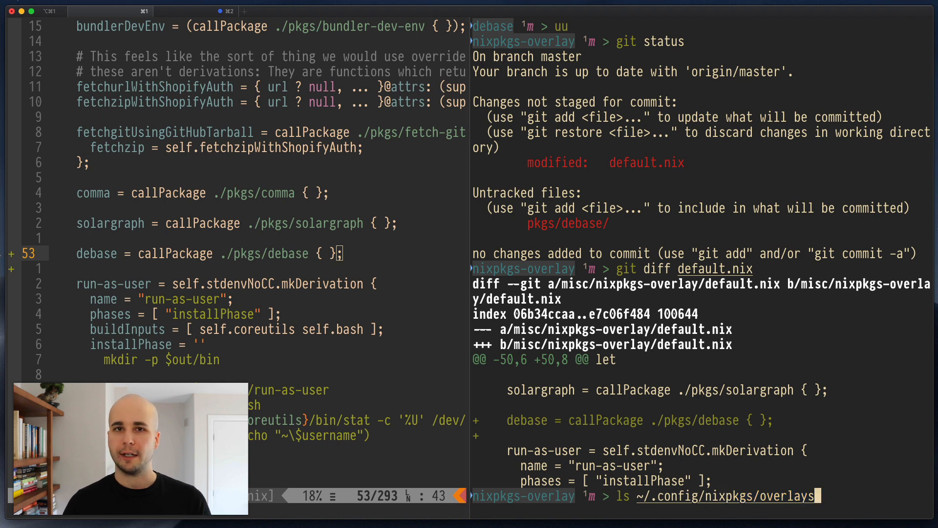
- List ~/.config/nixpkgs/overlays and verify shopify-dev.nix symlinks to the overlay's default.nix
key(Return)
text(ls -lsa ~/.config/nixpkgs/overlays/)
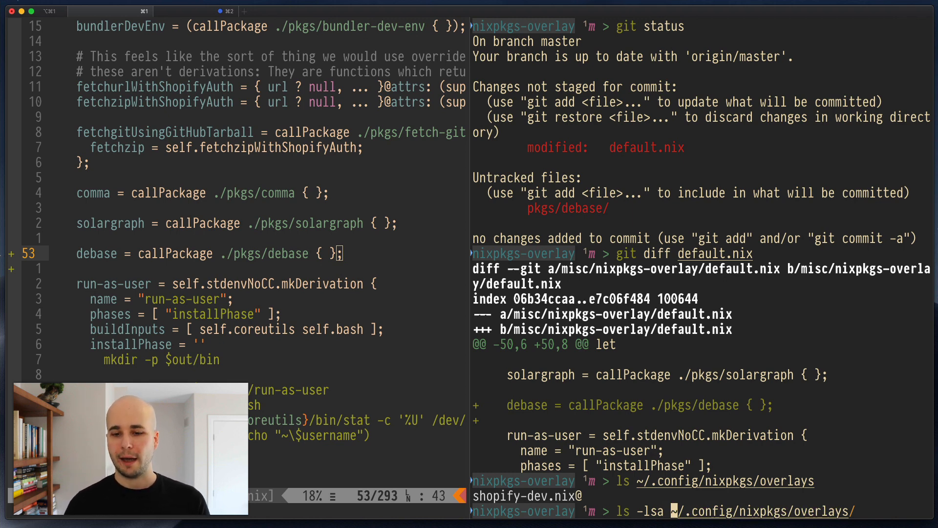
key(Return)
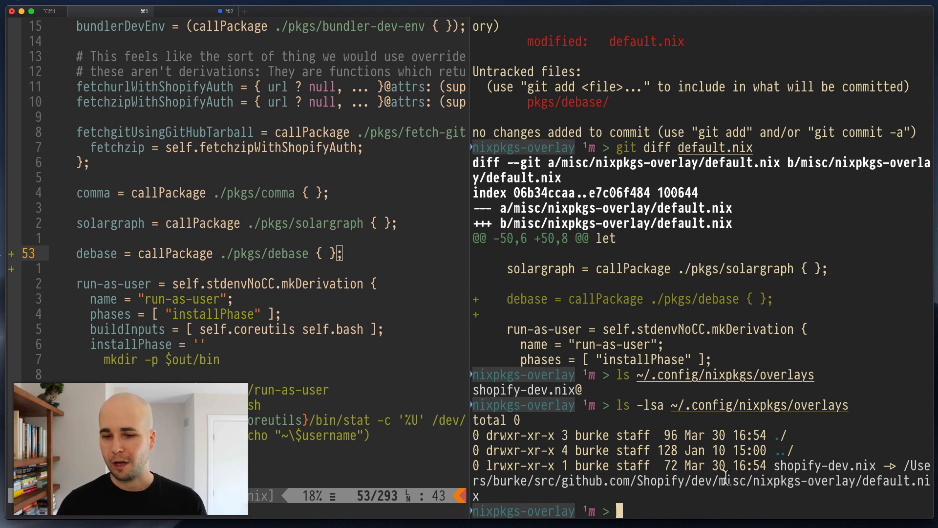
text(dev load-dev)
text(dev up)
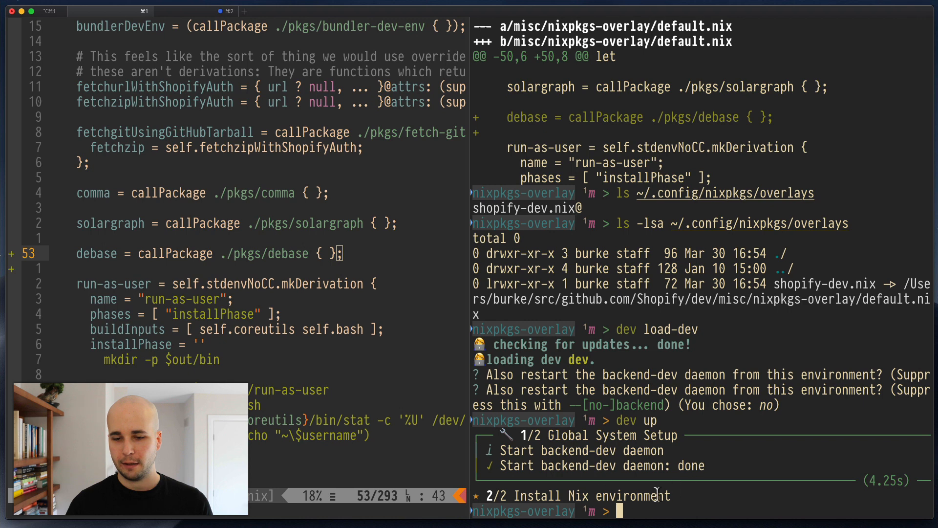
- Re-list the overlays folder and query nix-env for installed packages after the debase build
text(ls -lsa ~/.config/nixpkgs/overlays)
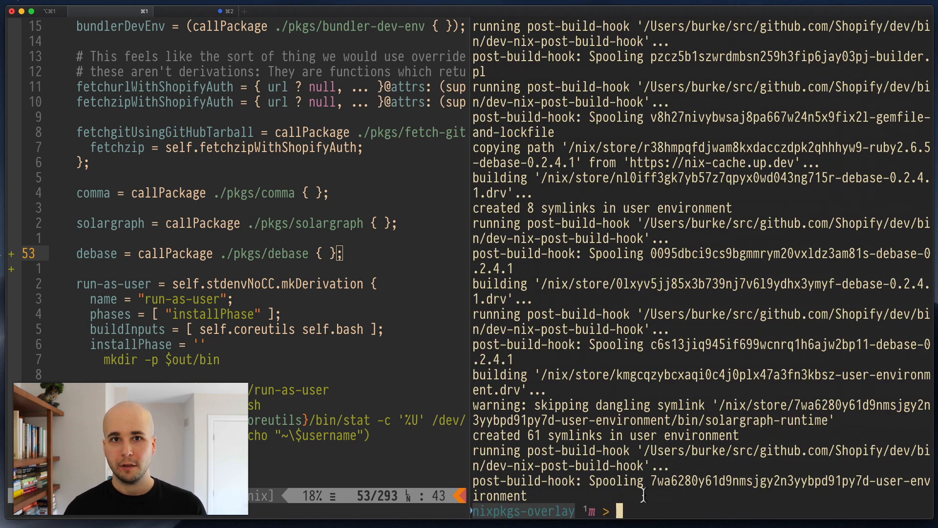
text(nix-env --query --installed)
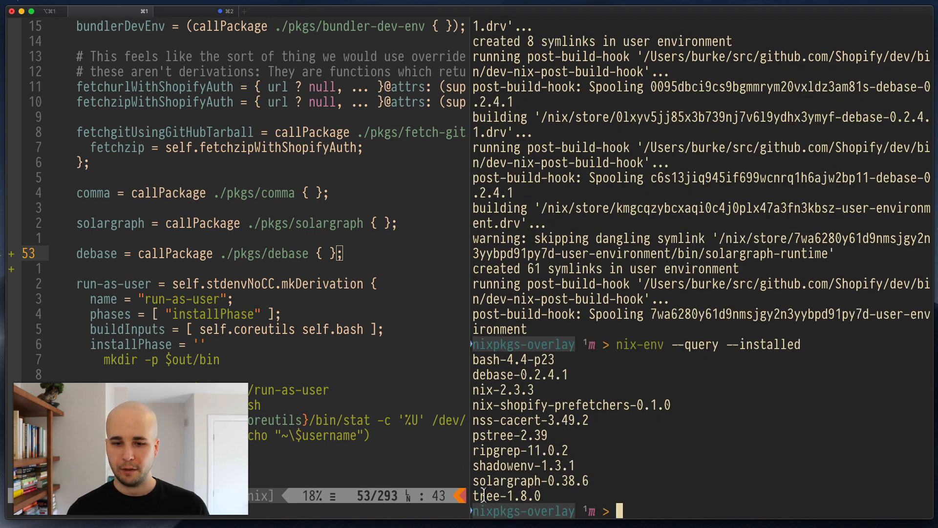
- Highlight debase-0.2.4.1 in the installed list, list ~/.nix-profile/bin, and select nix-env
double_click(519, 375)
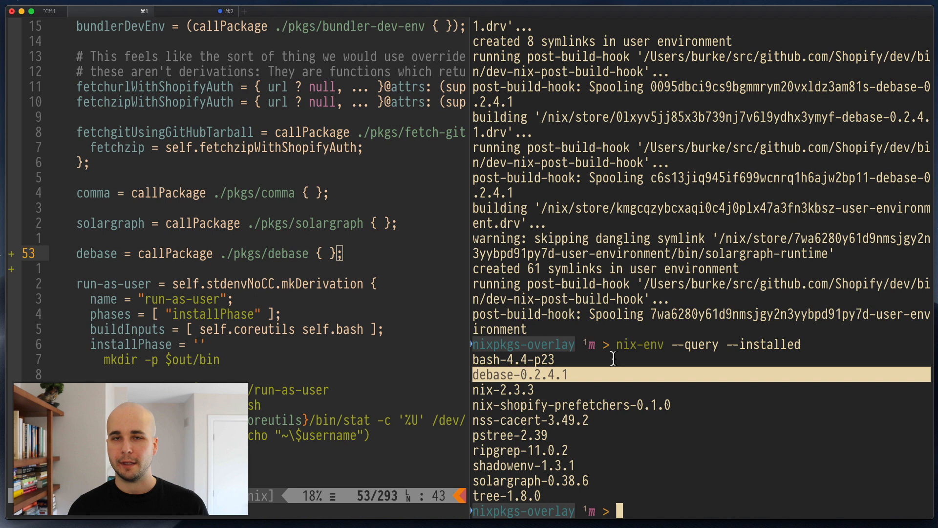
text(ls ~/.nix-profile/bin/)
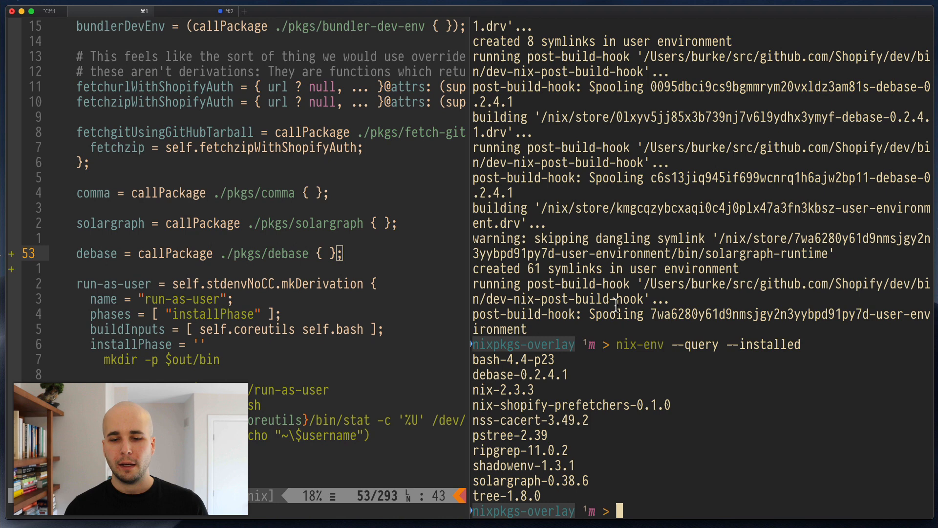
double_click(639, 343)
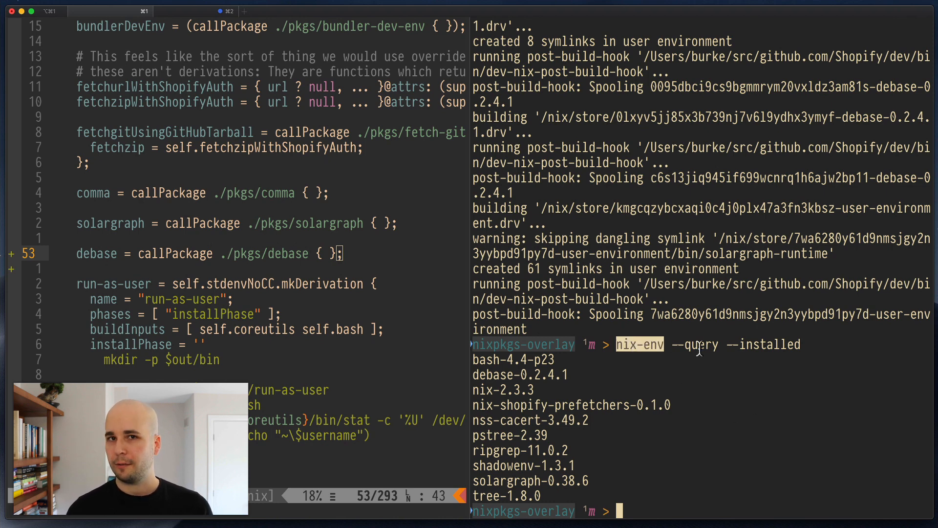